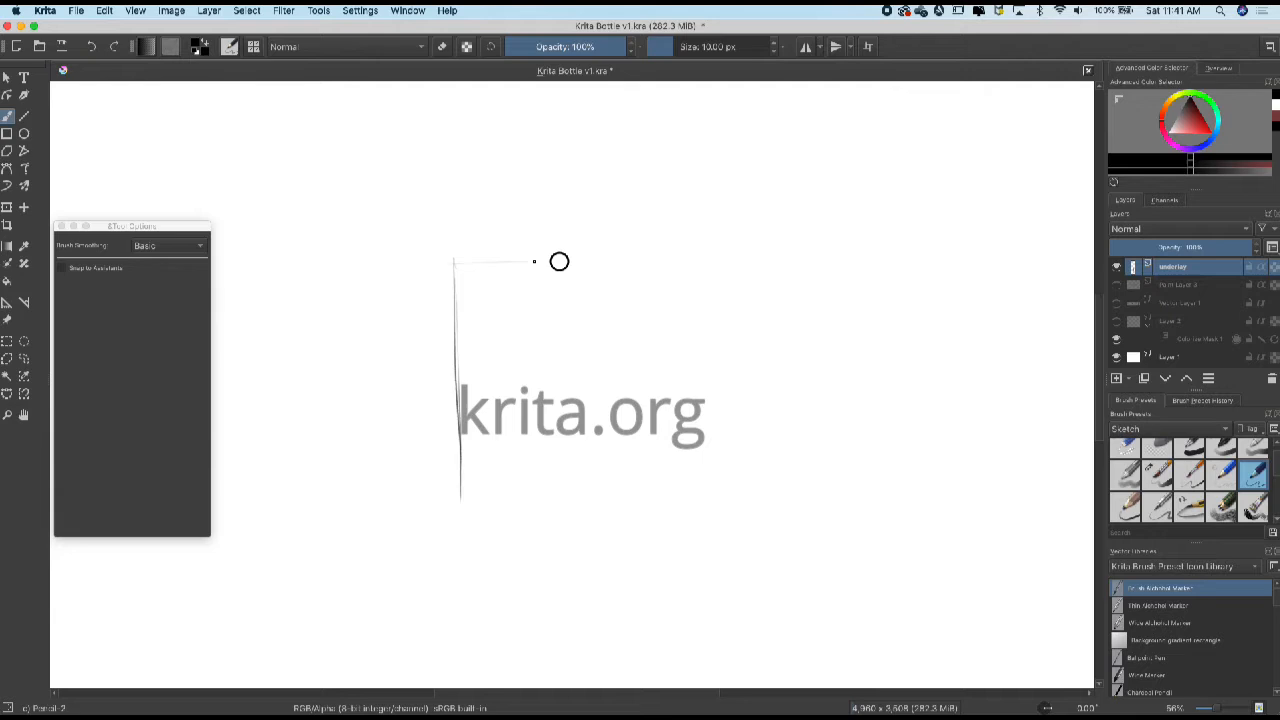
# - Sketch the boxy bottle body, curved base, rounded top corners, cap and centre guide lines in pencil
pyautogui.moveTo(560, 260); pyautogui.dragTo(732, 500)
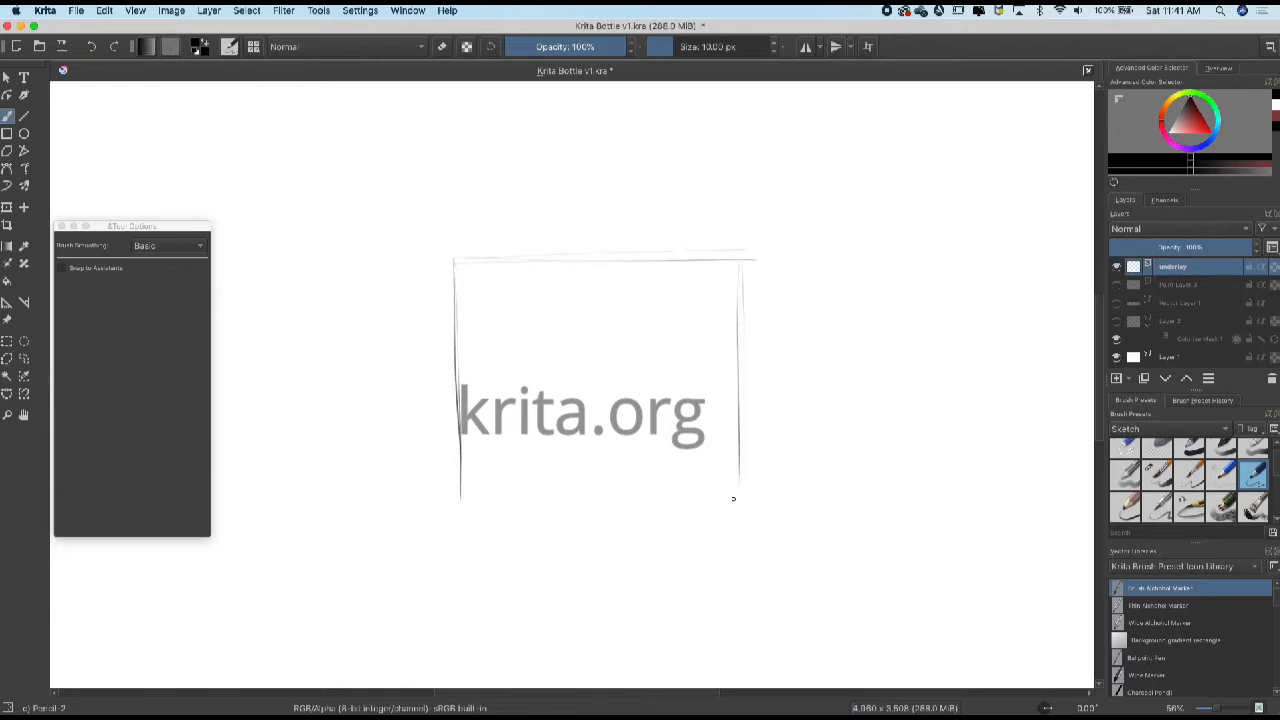
pyautogui.moveTo(740, 256); pyautogui.dragTo(744, 500)
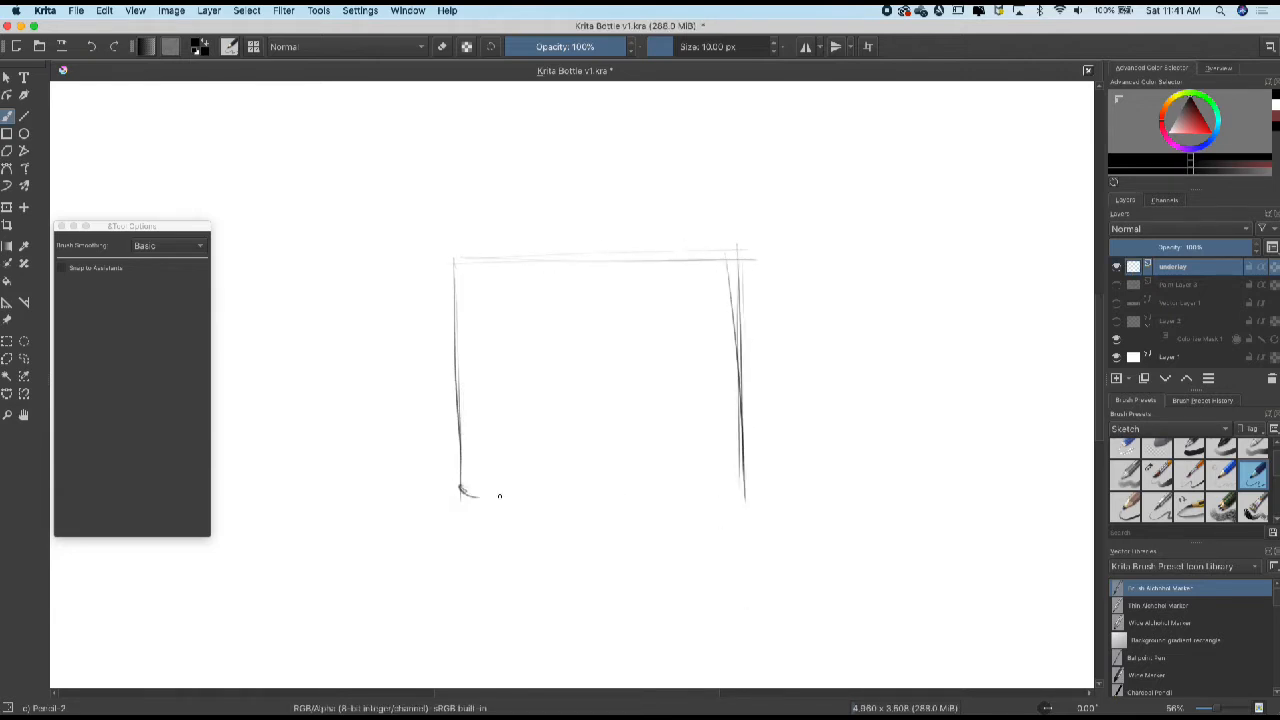
pyautogui.moveTo(460, 492); pyautogui.dragTo(744, 492)
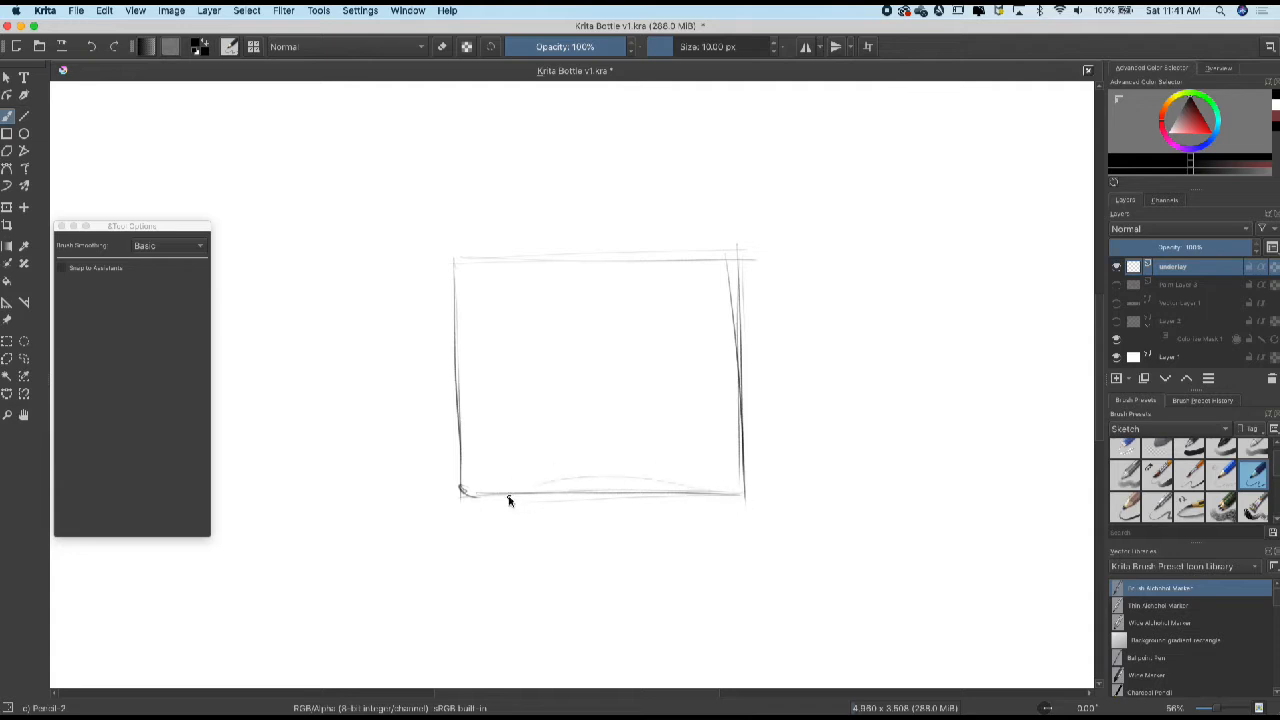
pyautogui.moveTo(460, 490); pyautogui.dragTo(710, 490)
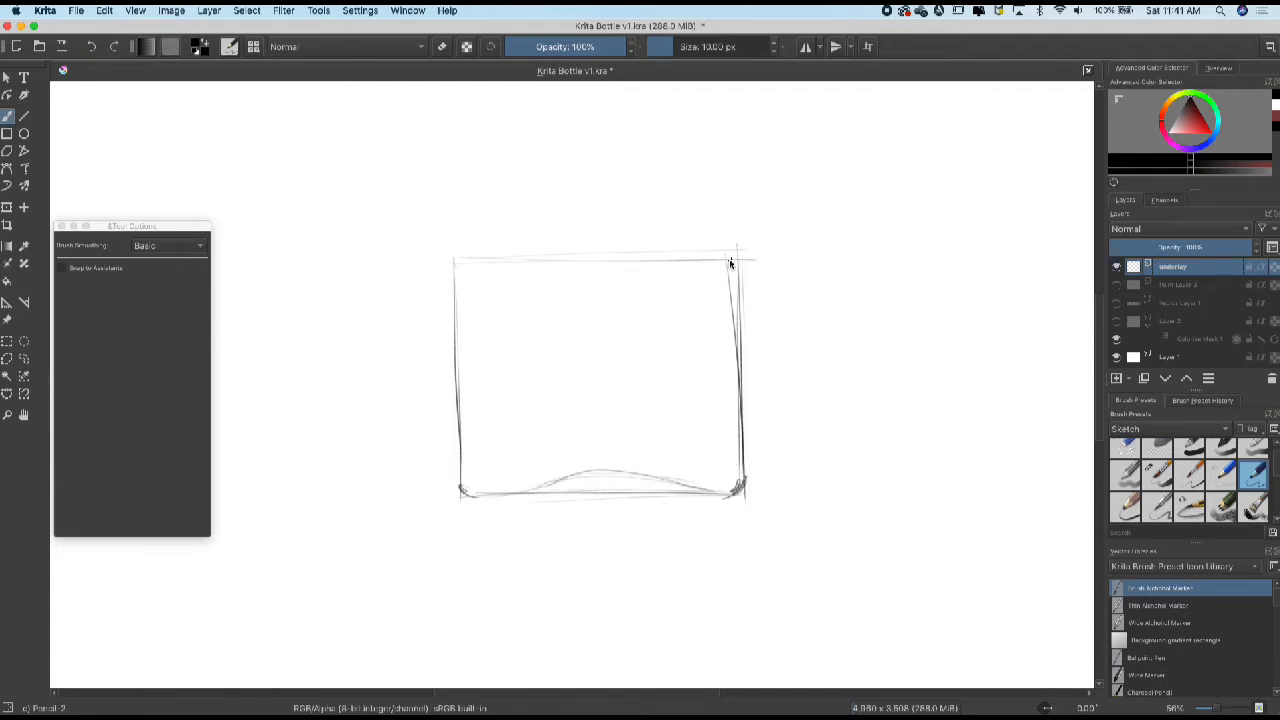
pyautogui.moveTo(484, 260); pyautogui.dragTo(464, 280)
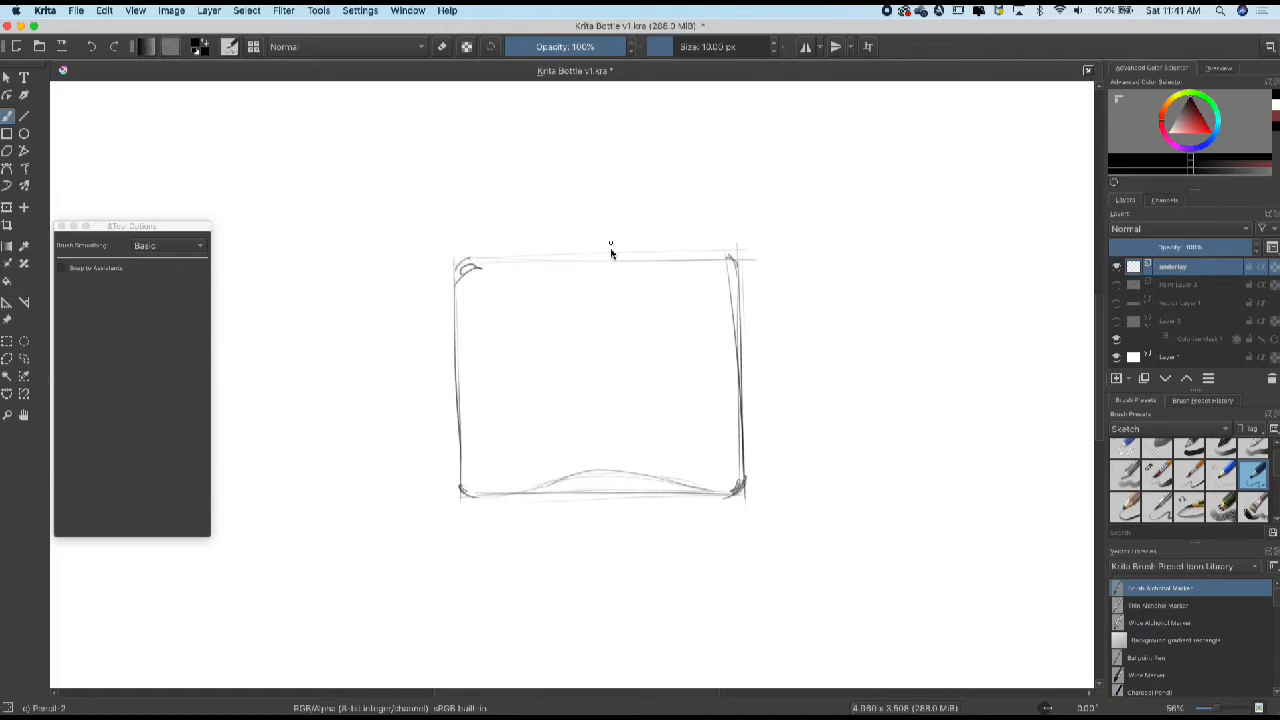
pyautogui.moveTo(598, 204); pyautogui.dragTo(598, 300)
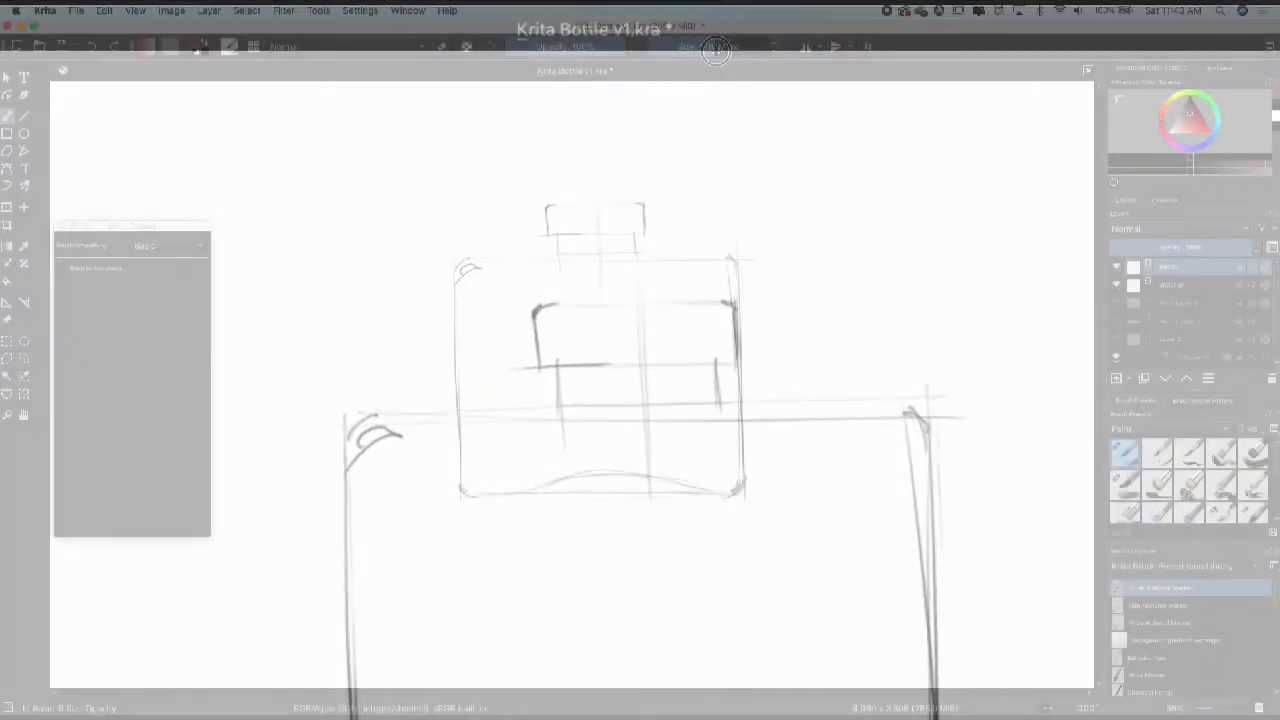
# - Block in the bottle body, darkened bottom edge, neck and cap with reddish-brown paint
pyautogui.moveTo(504, 270); pyautogui.dragTo(476, 486)
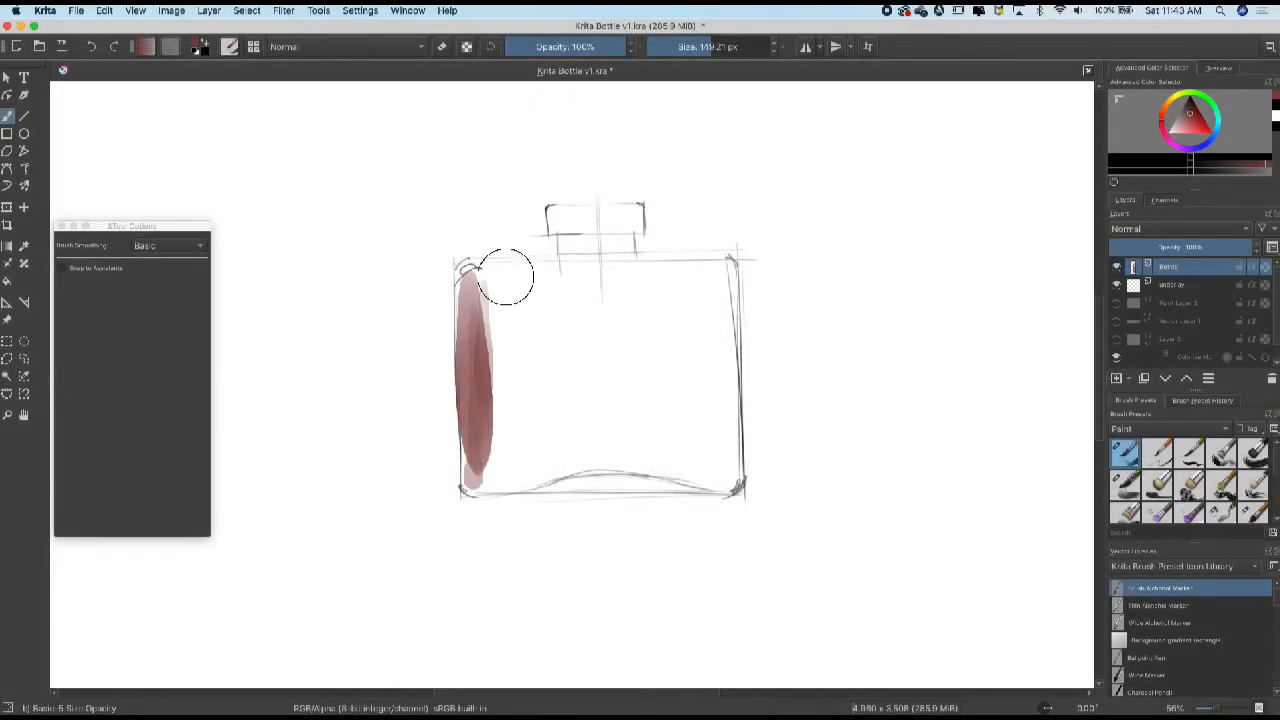
pyautogui.moveTo(490, 276); pyautogui.dragTo(722, 264)
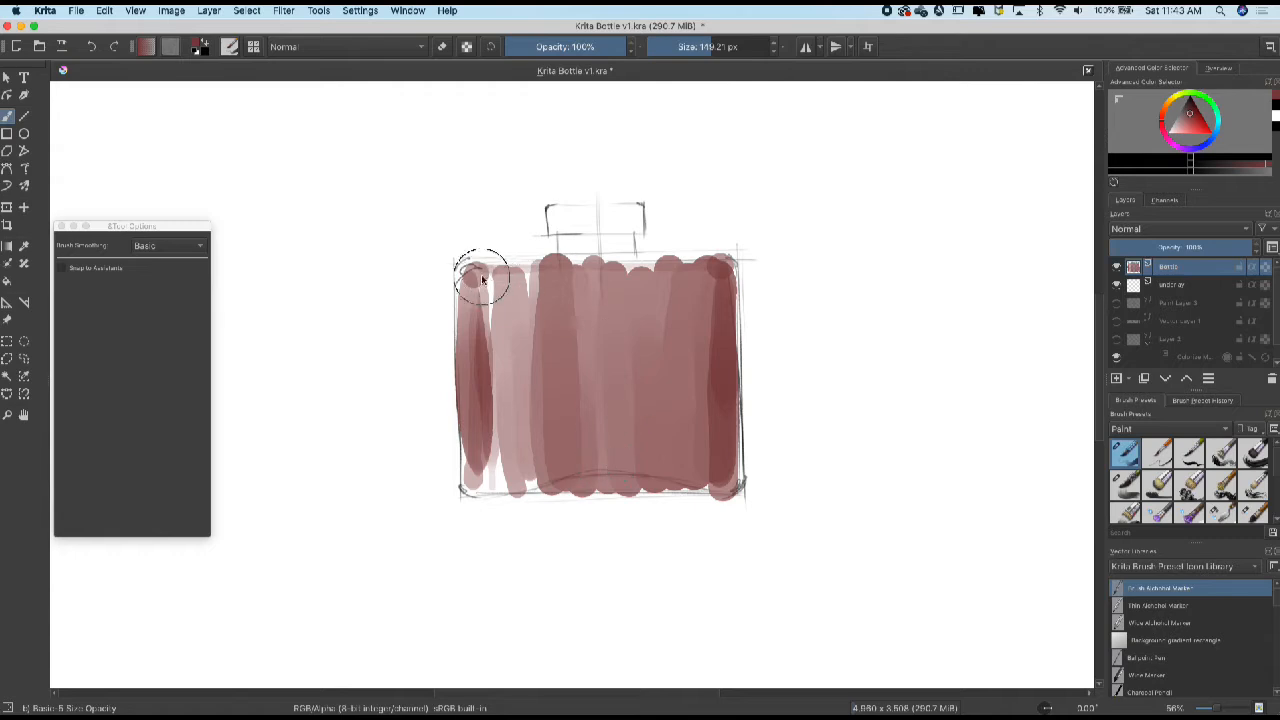
pyautogui.moveTo(480, 276); pyautogui.dragTo(628, 480)
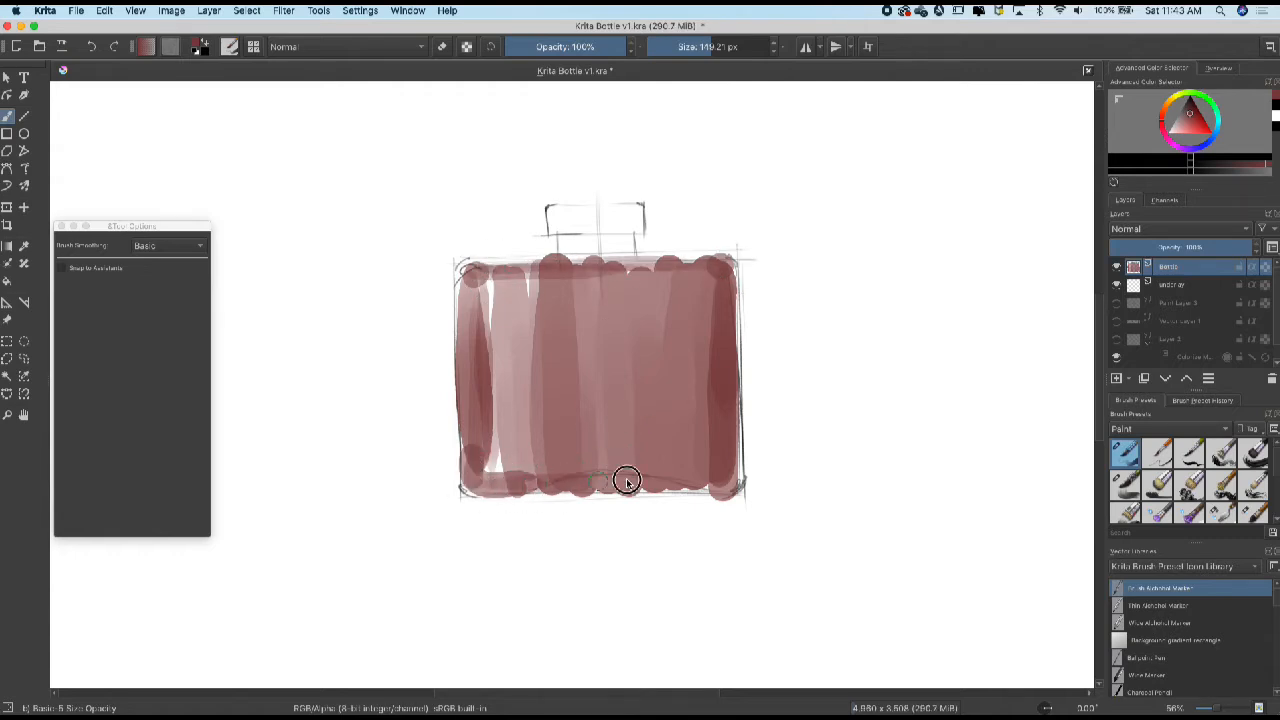
pyautogui.moveTo(624, 482); pyautogui.dragTo(530, 530)
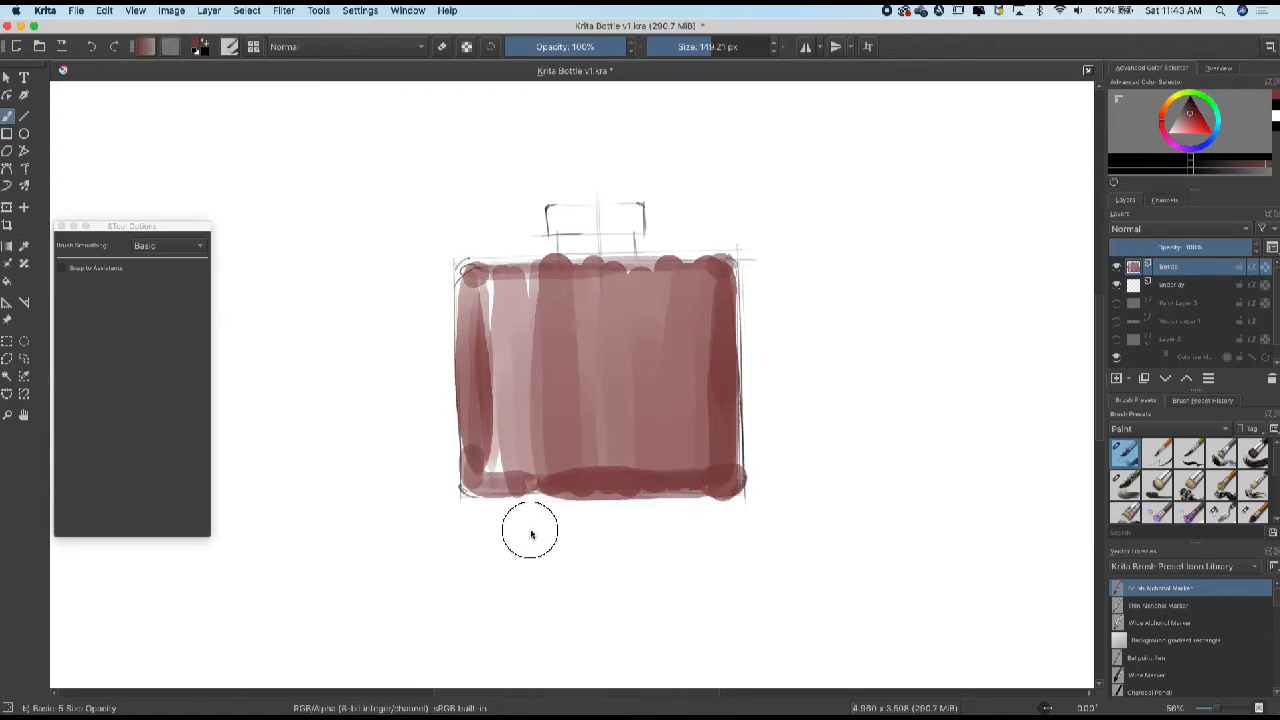
pyautogui.moveTo(530, 530); pyautogui.dragTo(554, 490)
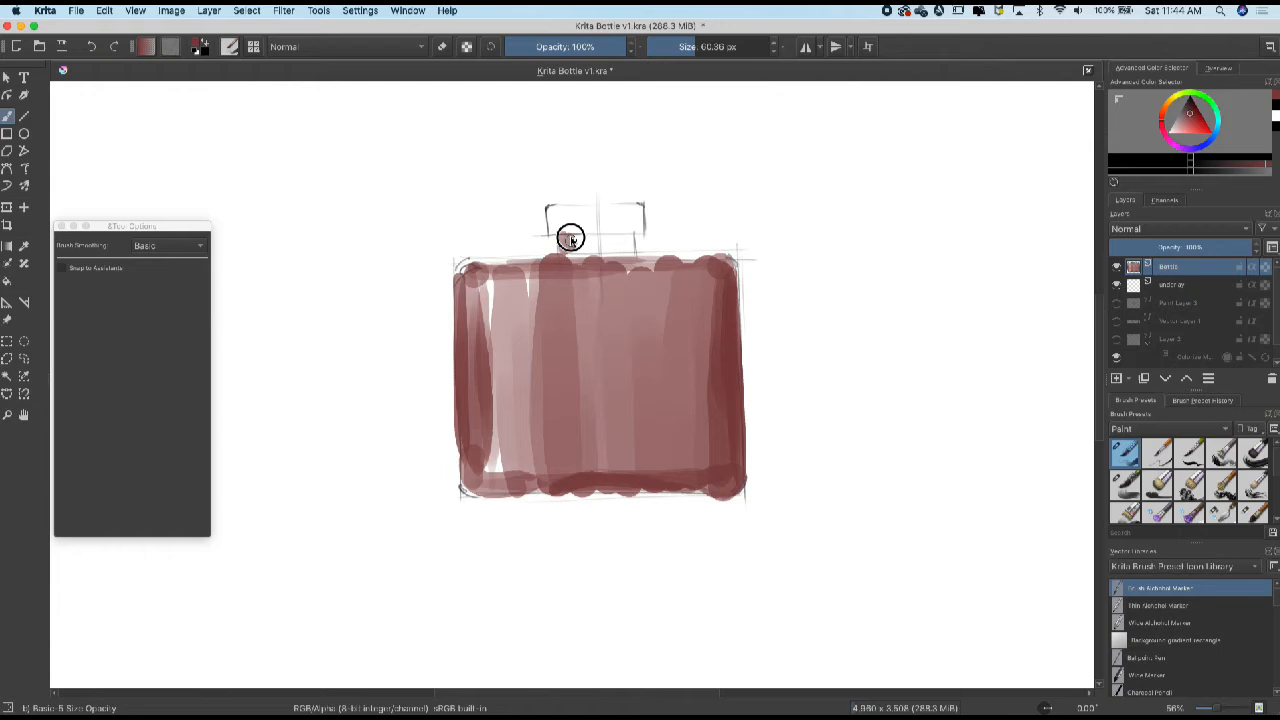
pyautogui.moveTo(570, 240); pyautogui.dragTo(552, 216)
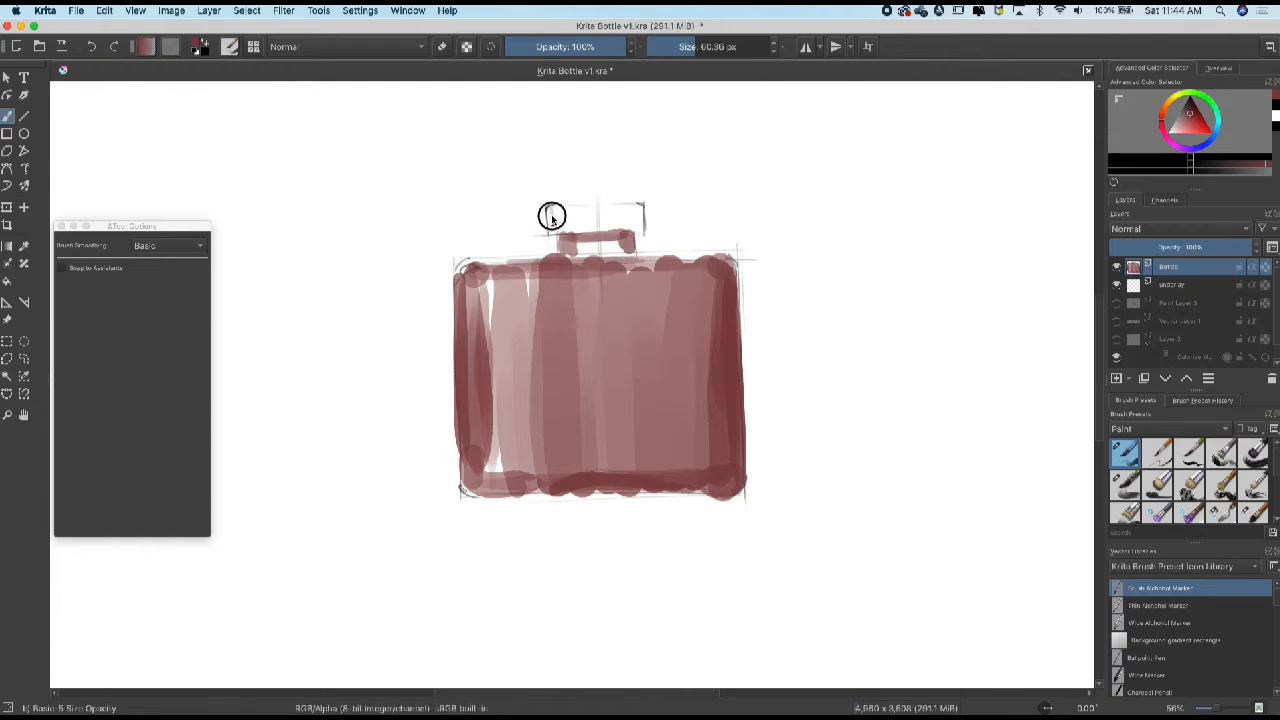
pyautogui.moveTo(552, 216); pyautogui.dragTo(618, 232)
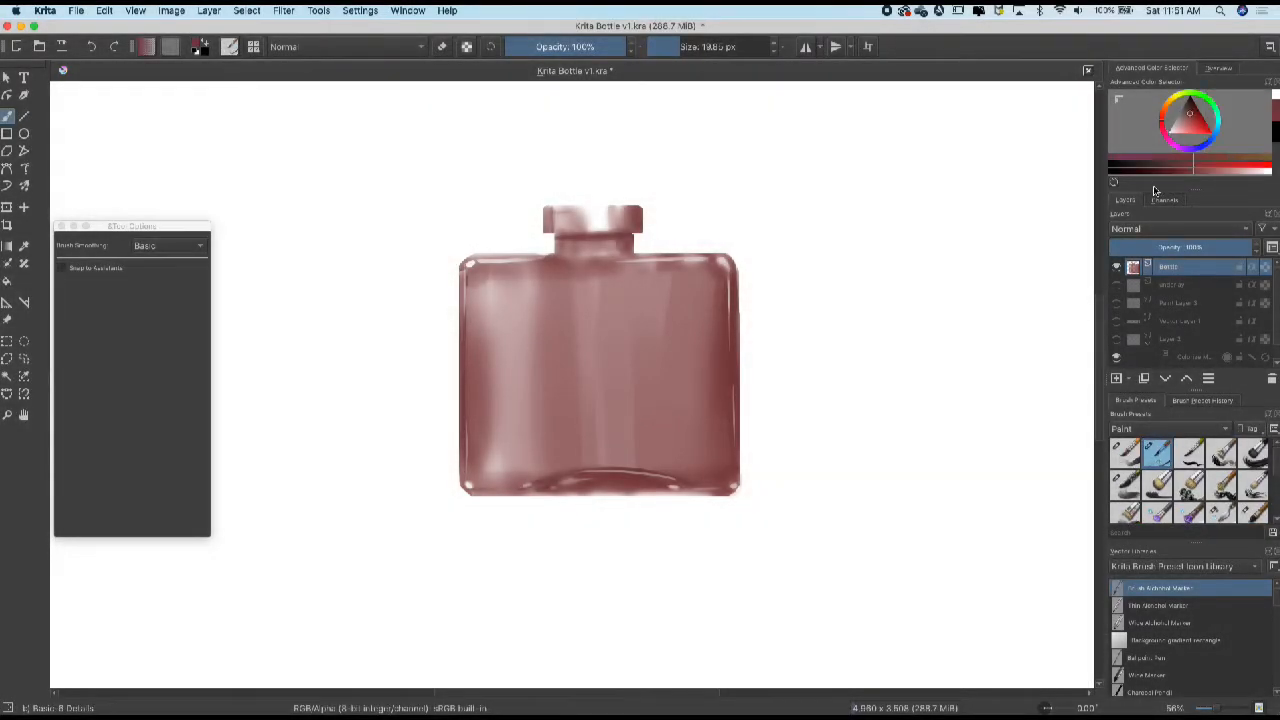
# - Pick a lighter colour and add a pale highlight along the bottle base
pyautogui.click(1190, 110)
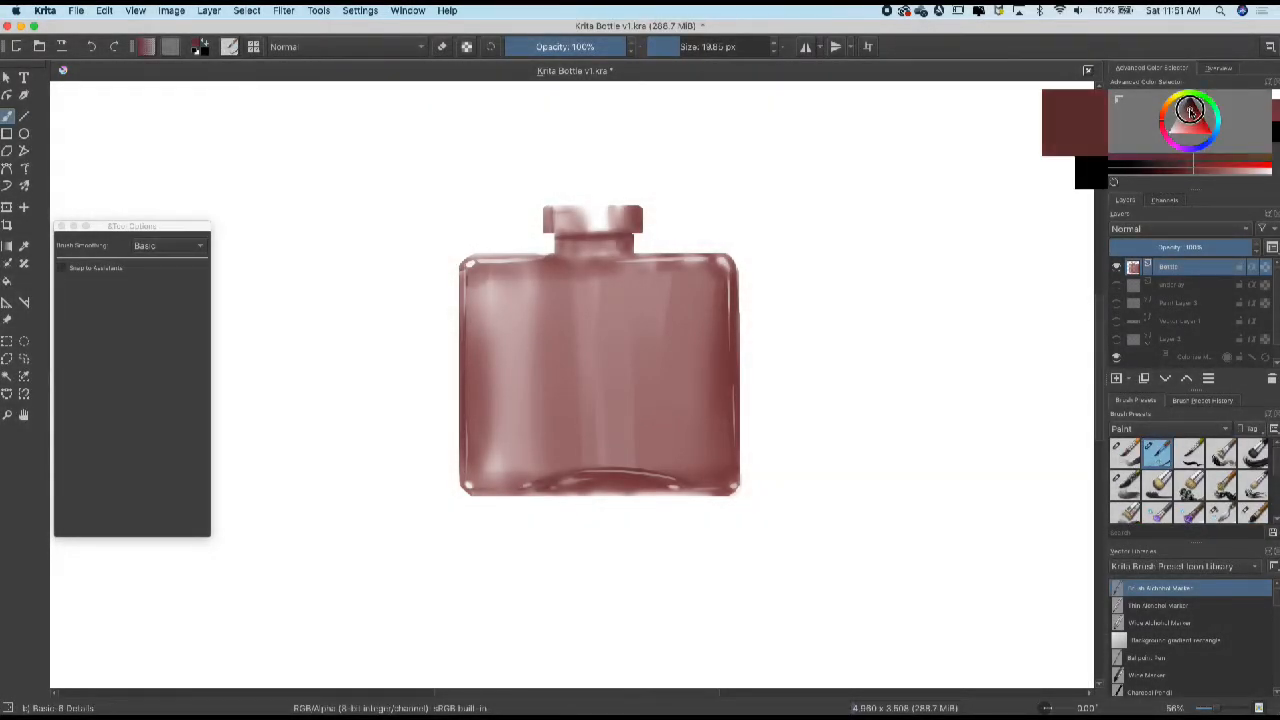
pyautogui.click(1190, 110)
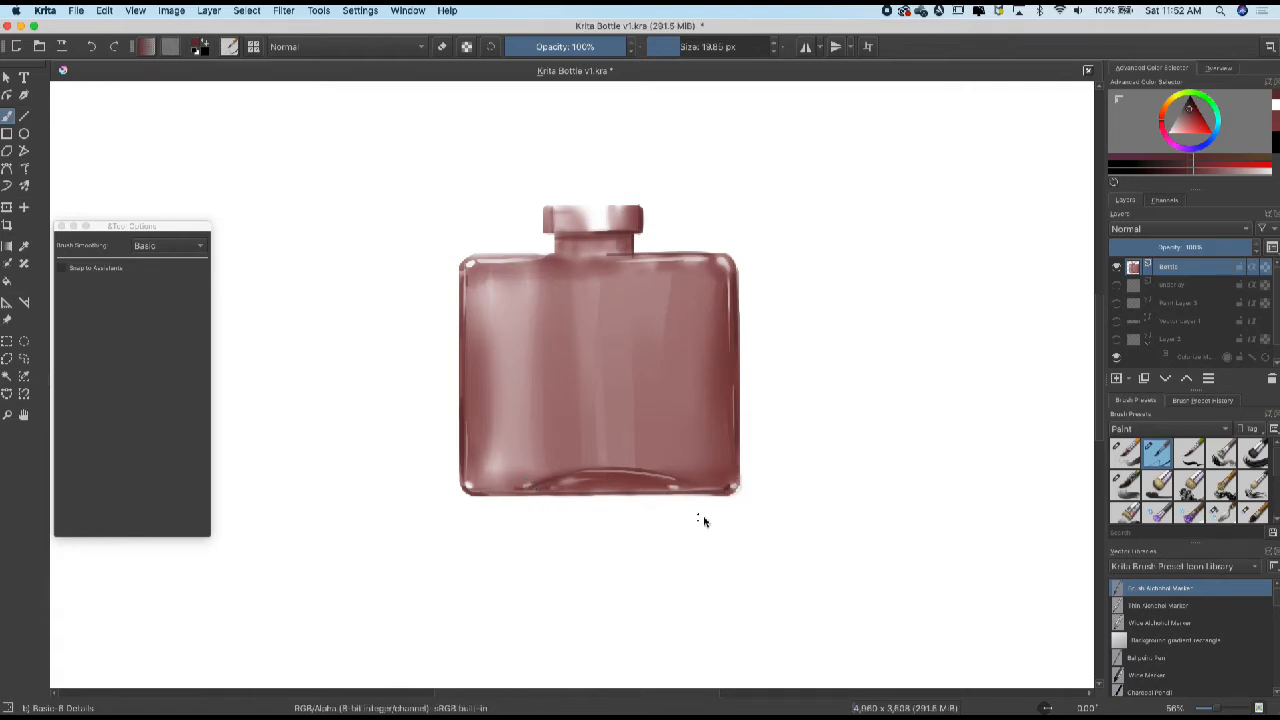
pyautogui.click(682, 482)
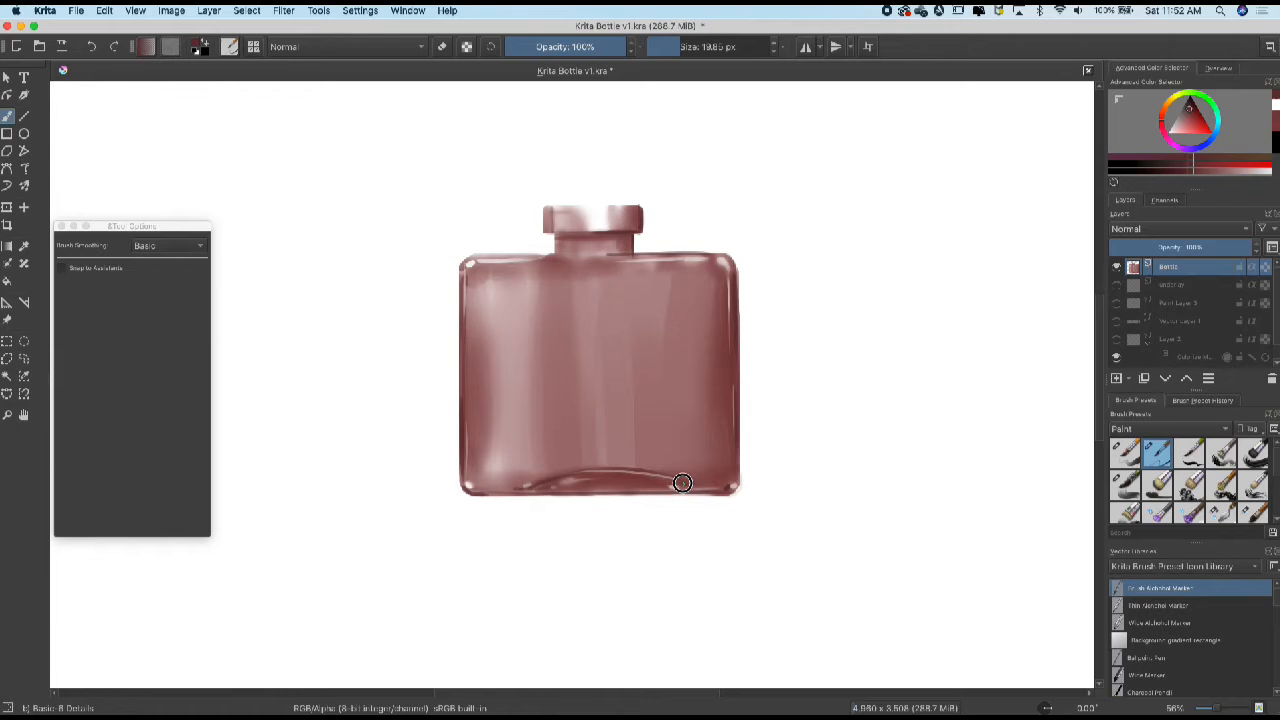
pyautogui.moveTo(510, 488)
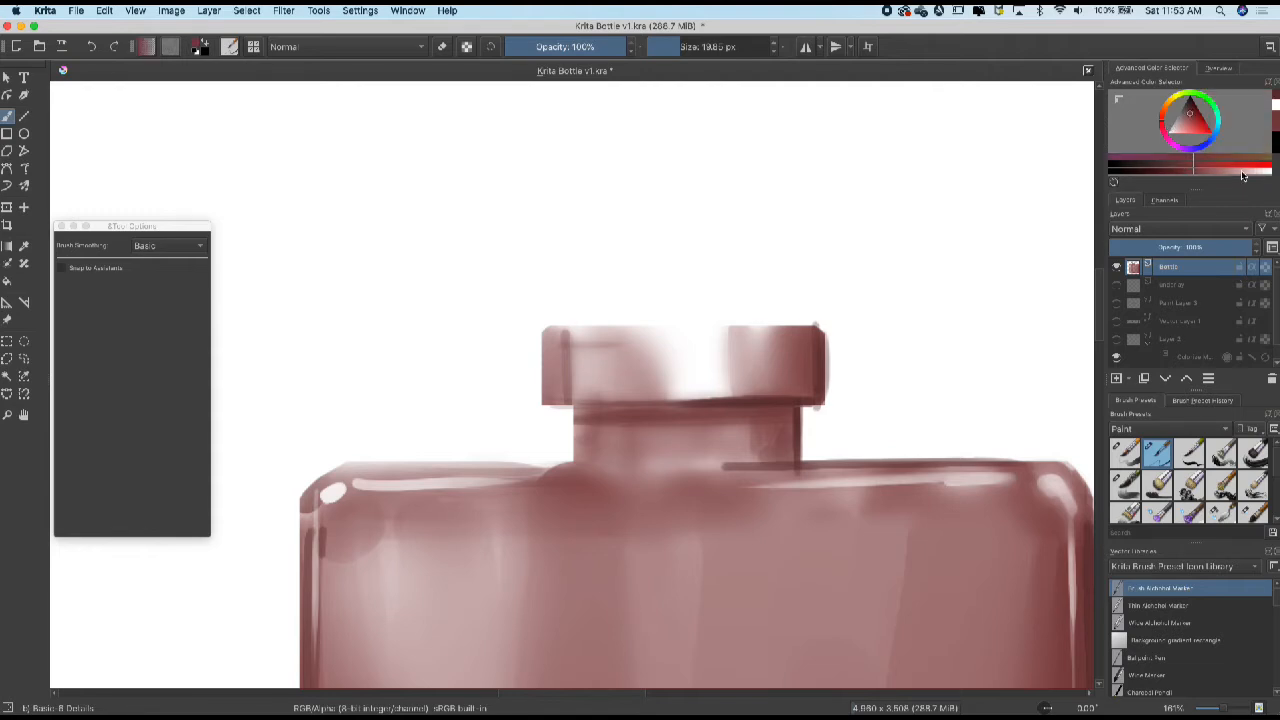
# - Show the Layers panel and paint a glint across the bottle's left shoulder corner
pyautogui.click(1250, 172)
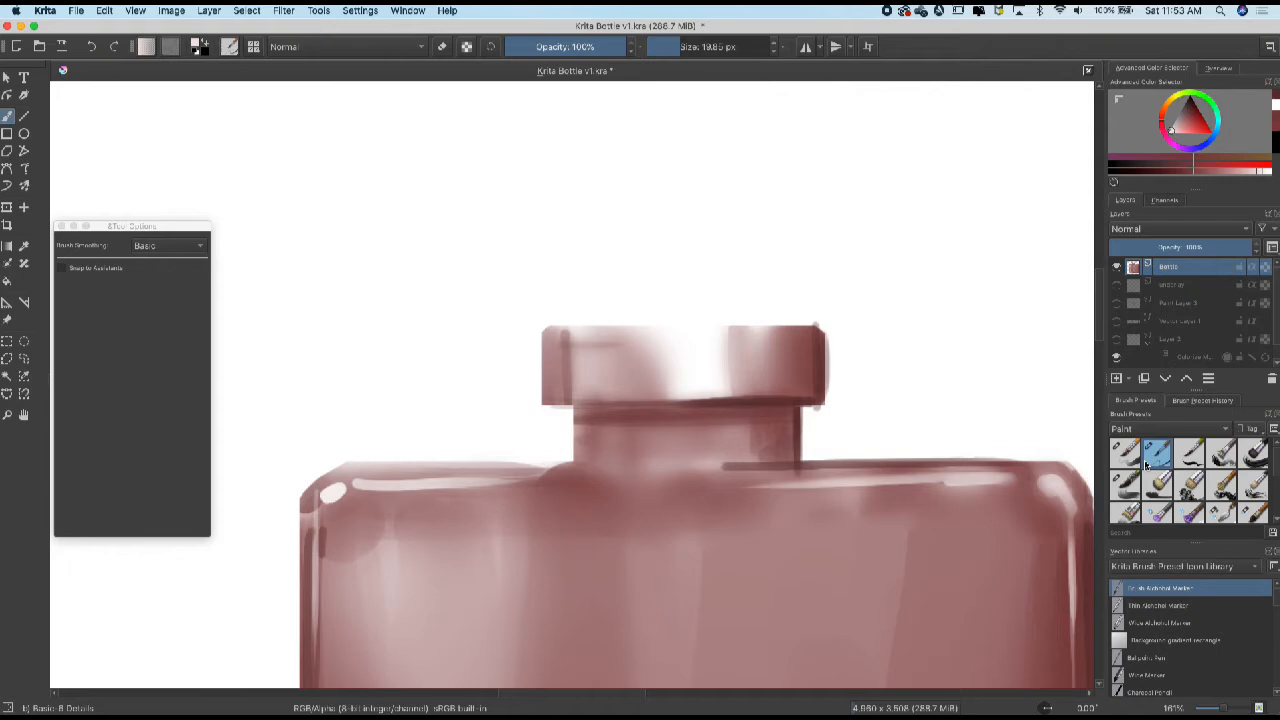
pyautogui.click(1124, 452)
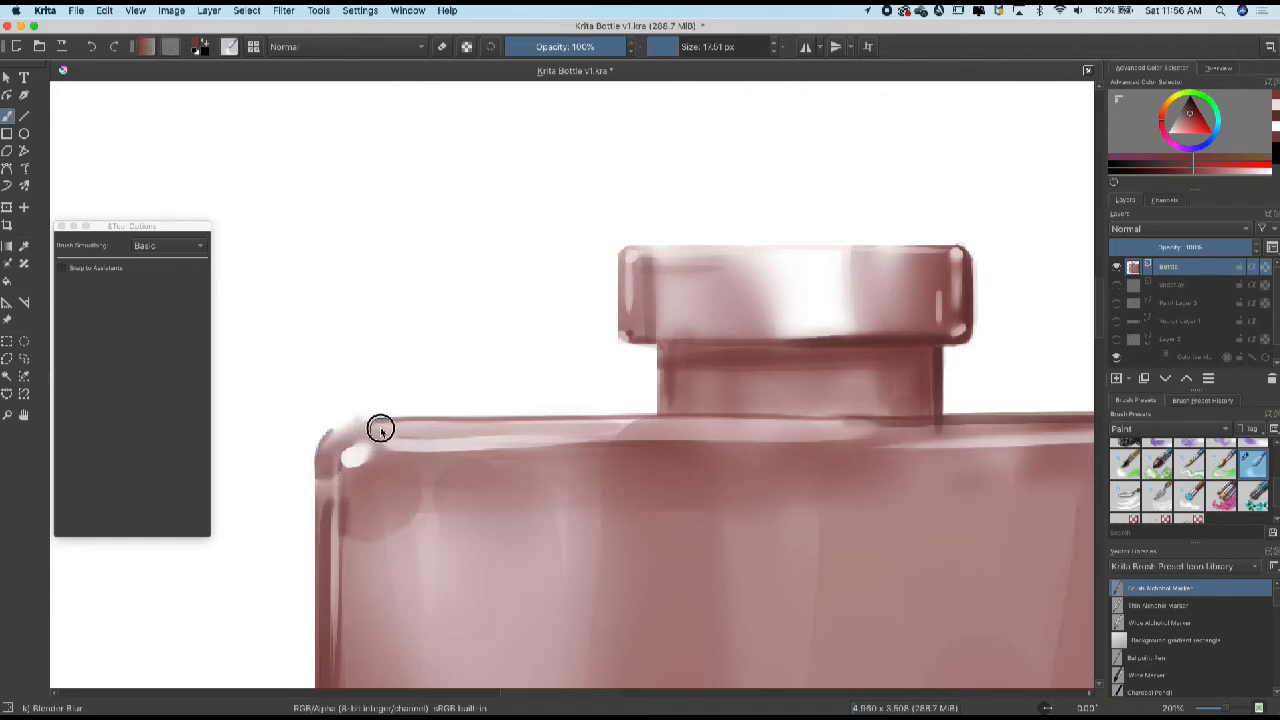
pyautogui.moveTo(380, 428); pyautogui.dragTo(828, 424)
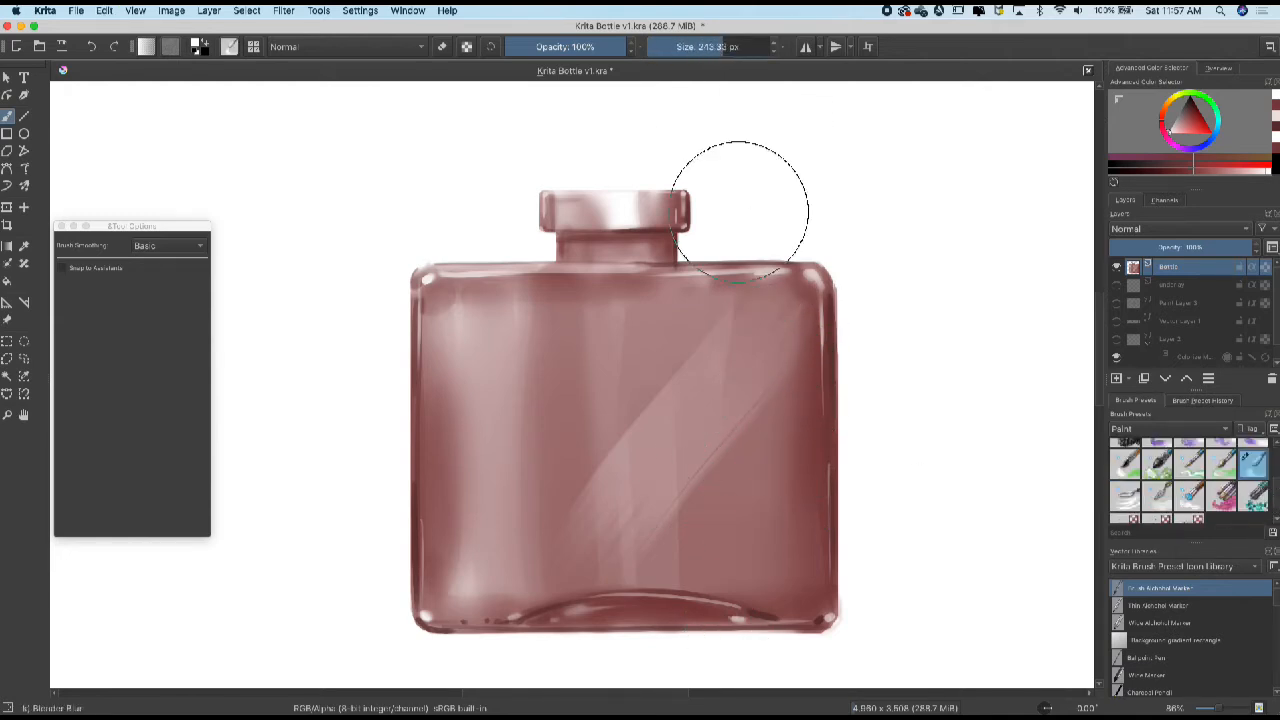
pyautogui.moveTo(558, 528)
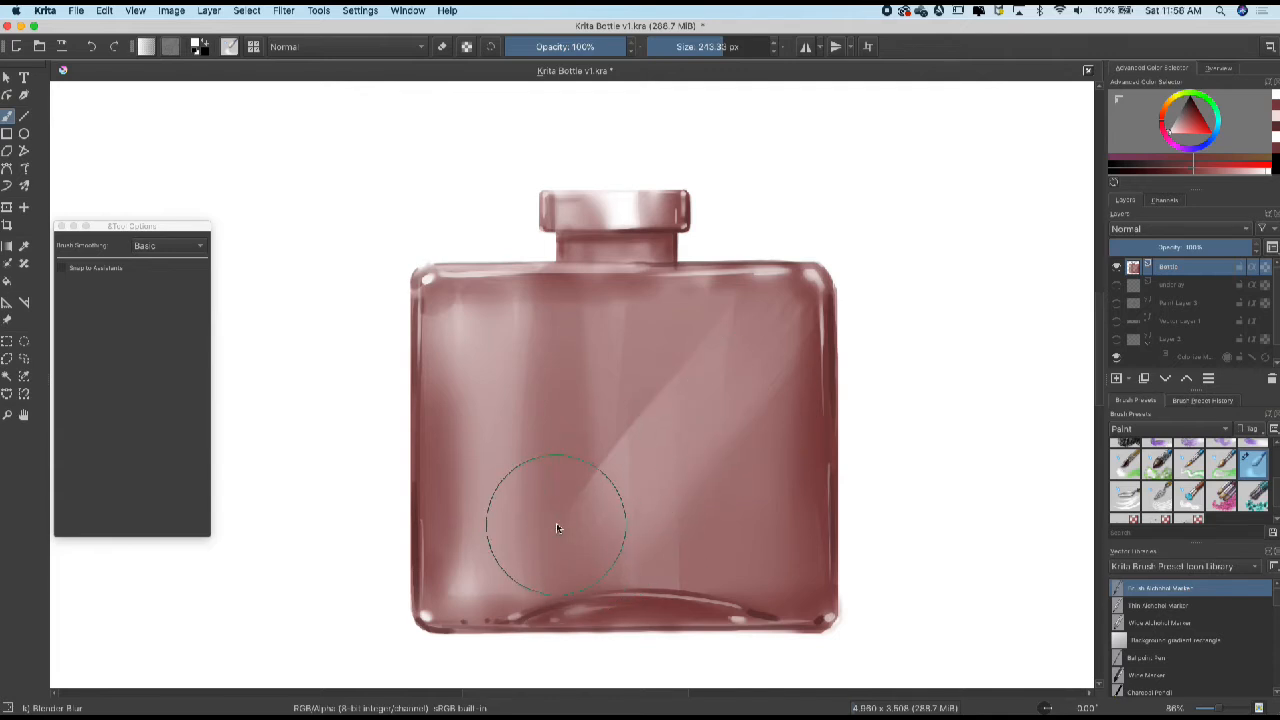
pyautogui.moveTo(688, 432)
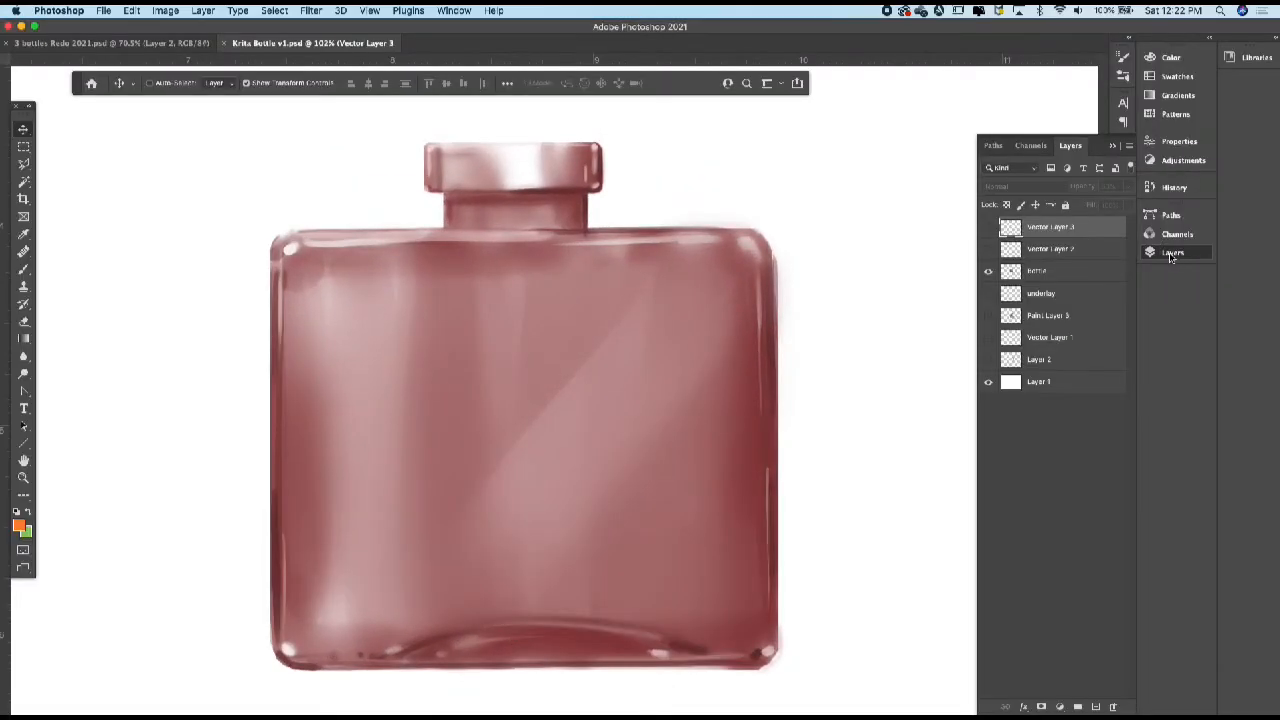
# - Emboss the LUX lettering, setting its angle and depth in the Emboss filter
pyautogui.click(988, 228)
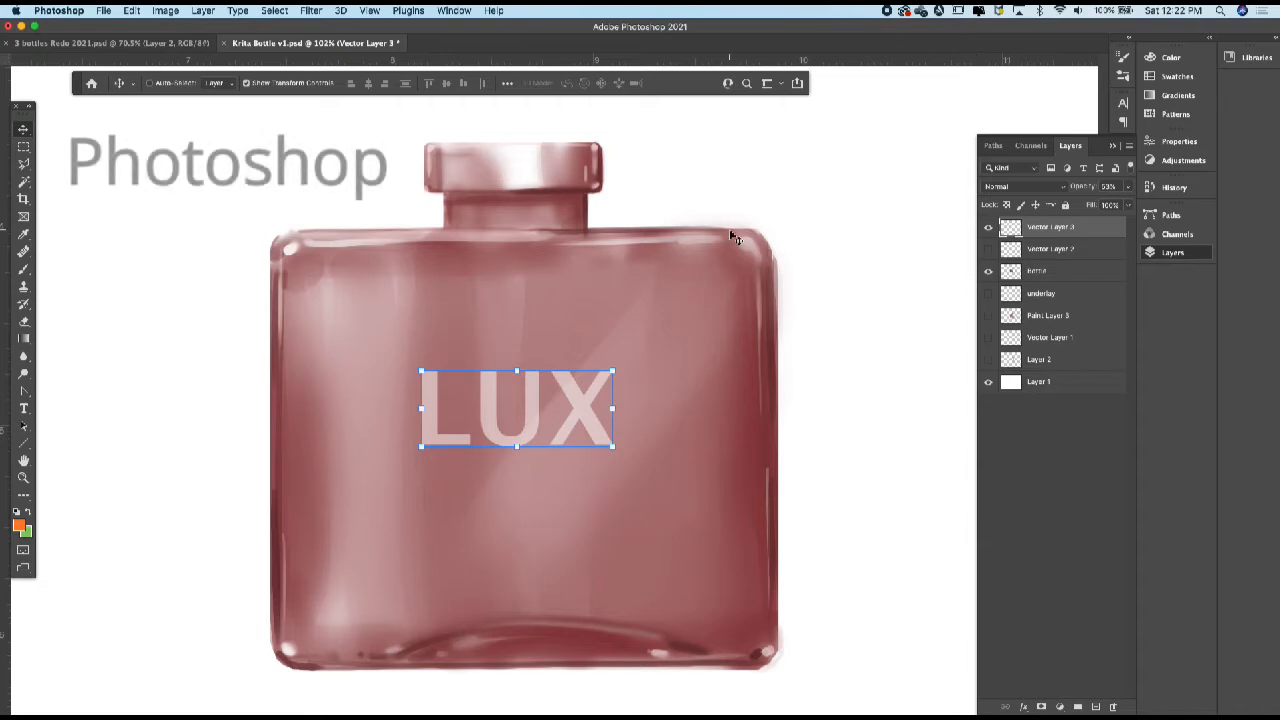
pyautogui.click(312, 10)
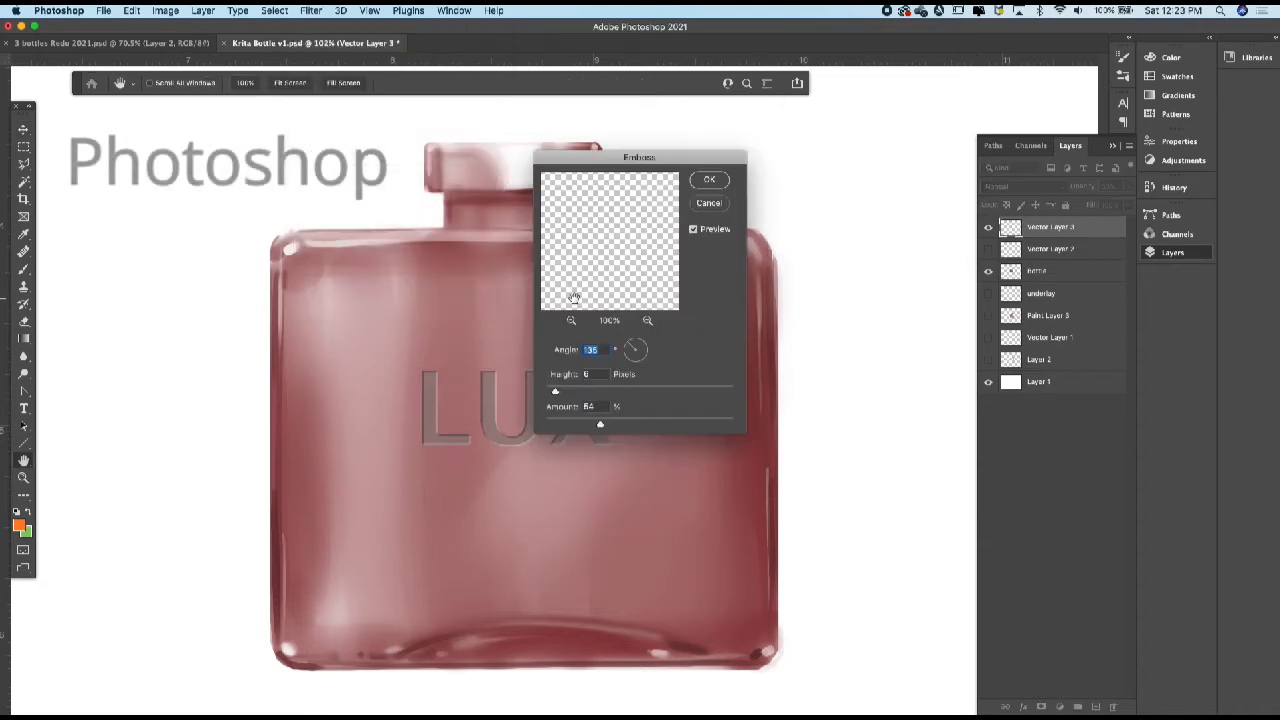
pyautogui.moveTo(640, 156); pyautogui.dragTo(816, 318)
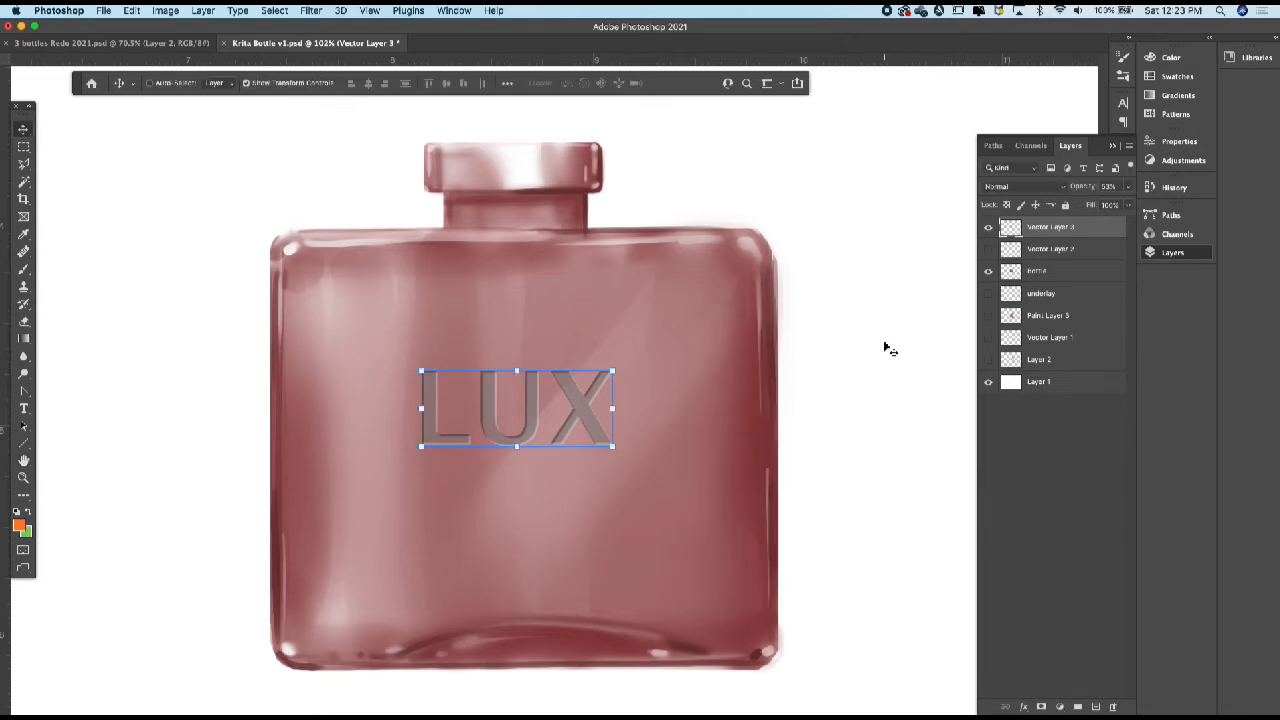
# - Tint the embossed LUX lettering red to match the glass with Hue/Saturation
pyautogui.click(164, 10)
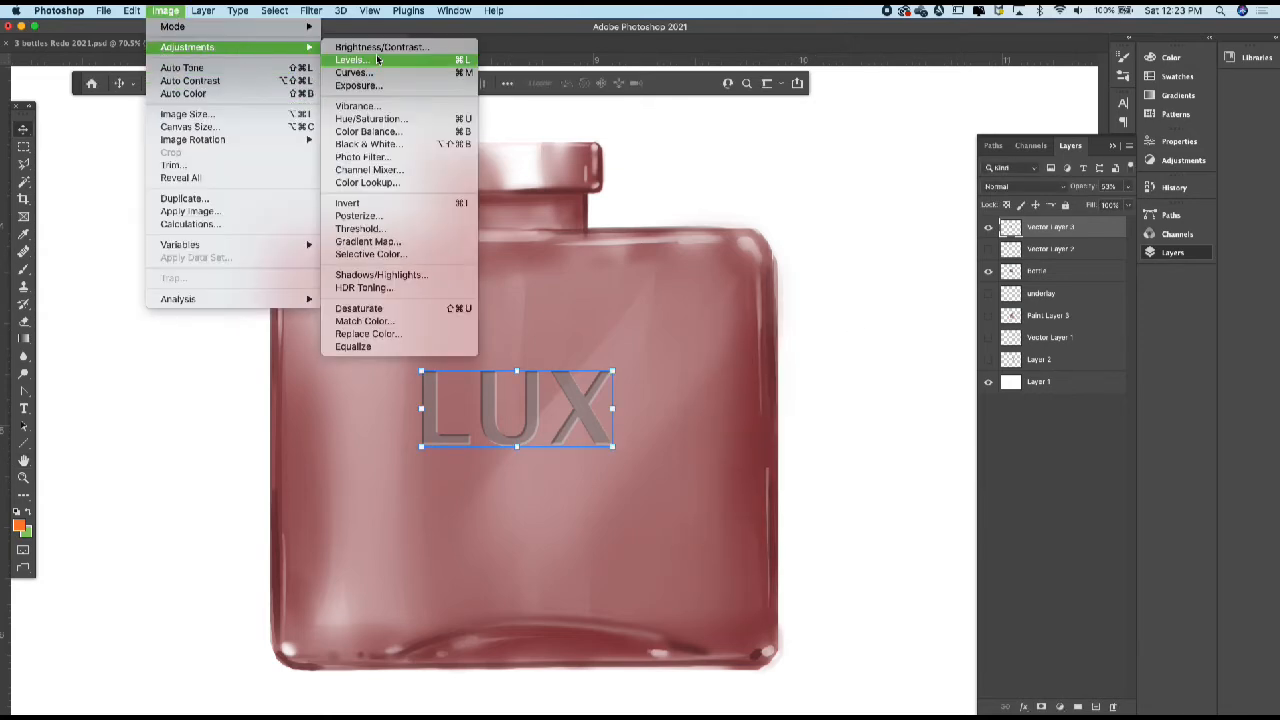
pyautogui.click(372, 118)
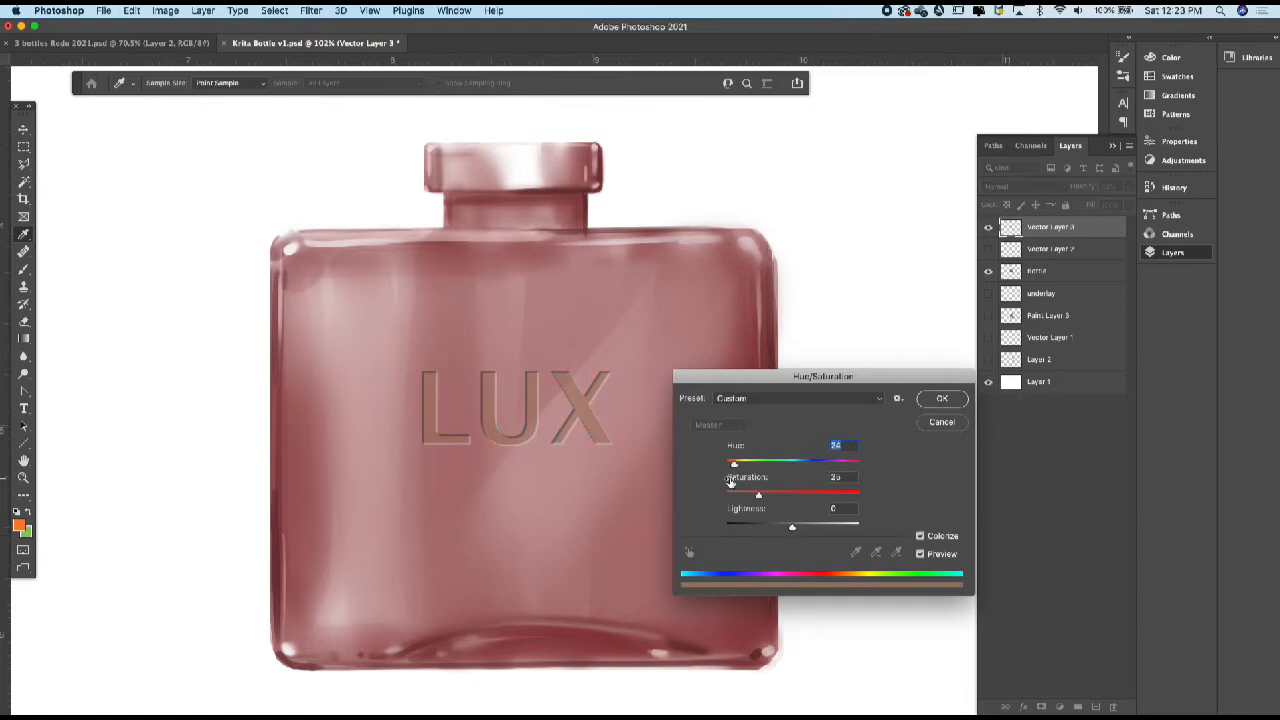
pyautogui.moveTo(758, 460); pyautogui.dragTo(736, 460)
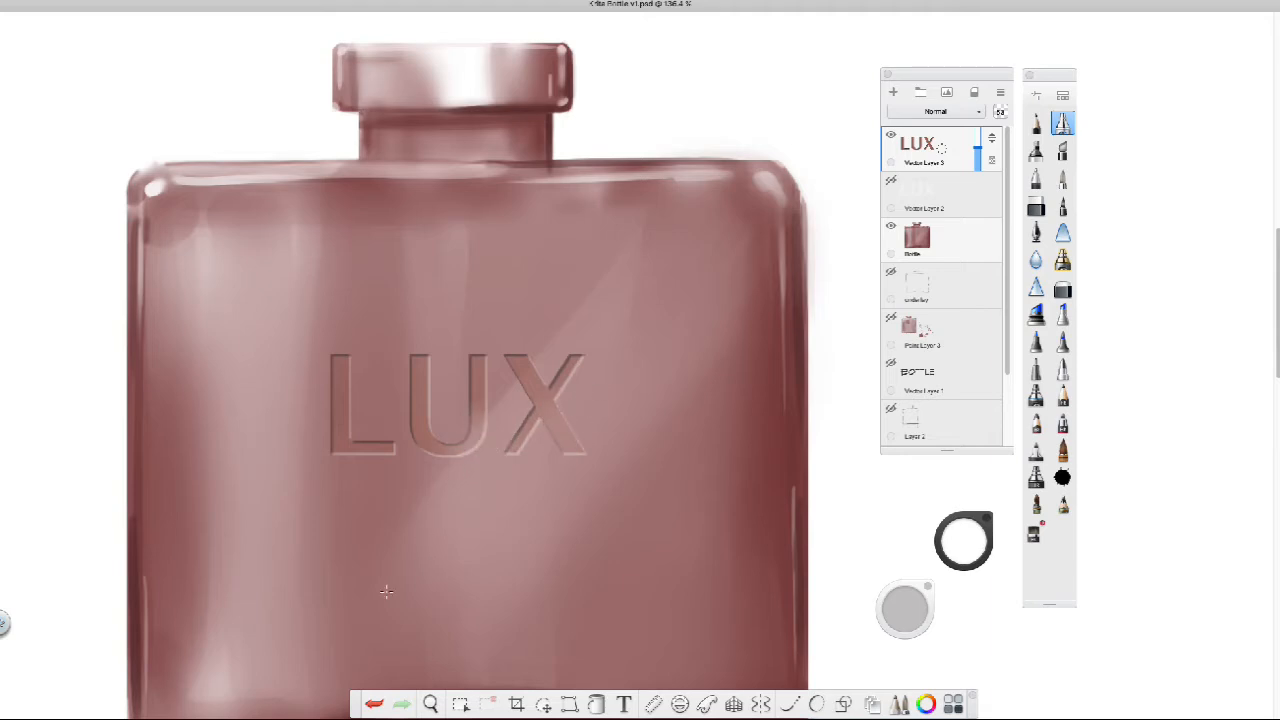
# - Highlight the LUX letter edges, place a straight ruler guide across the bottle and hide the UI
pyautogui.click(430, 704)
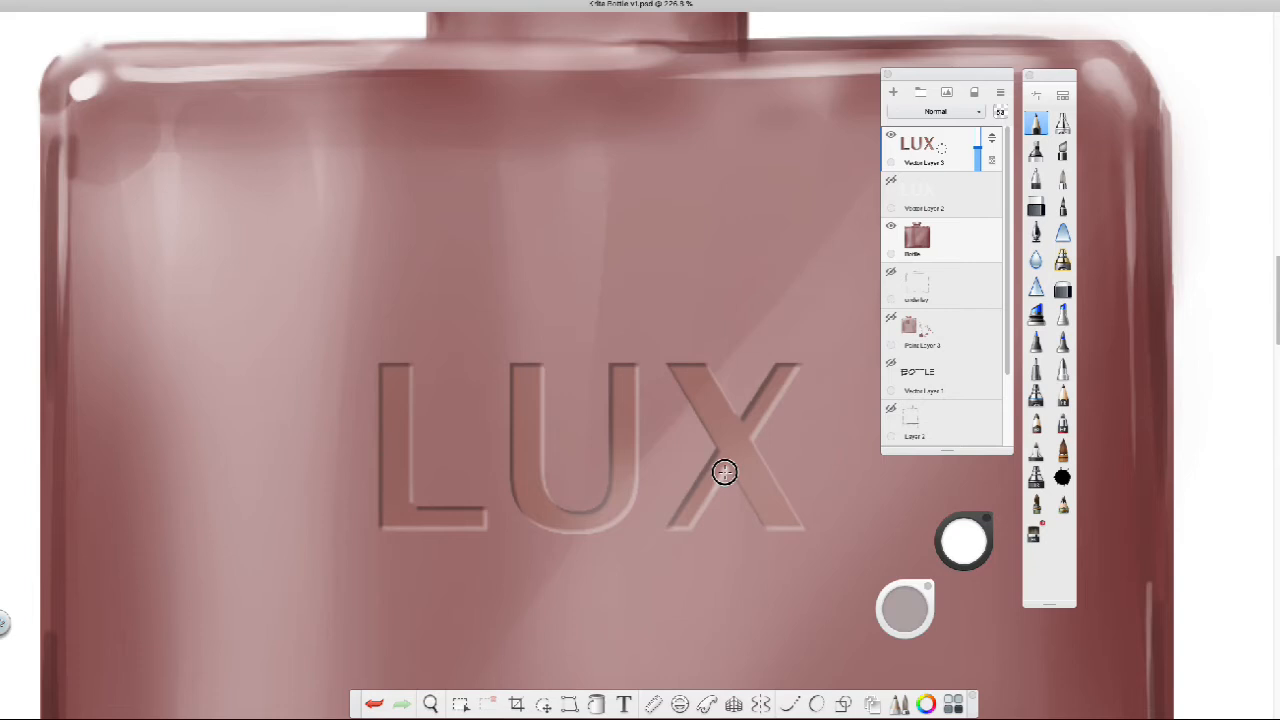
pyautogui.moveTo(716, 308)
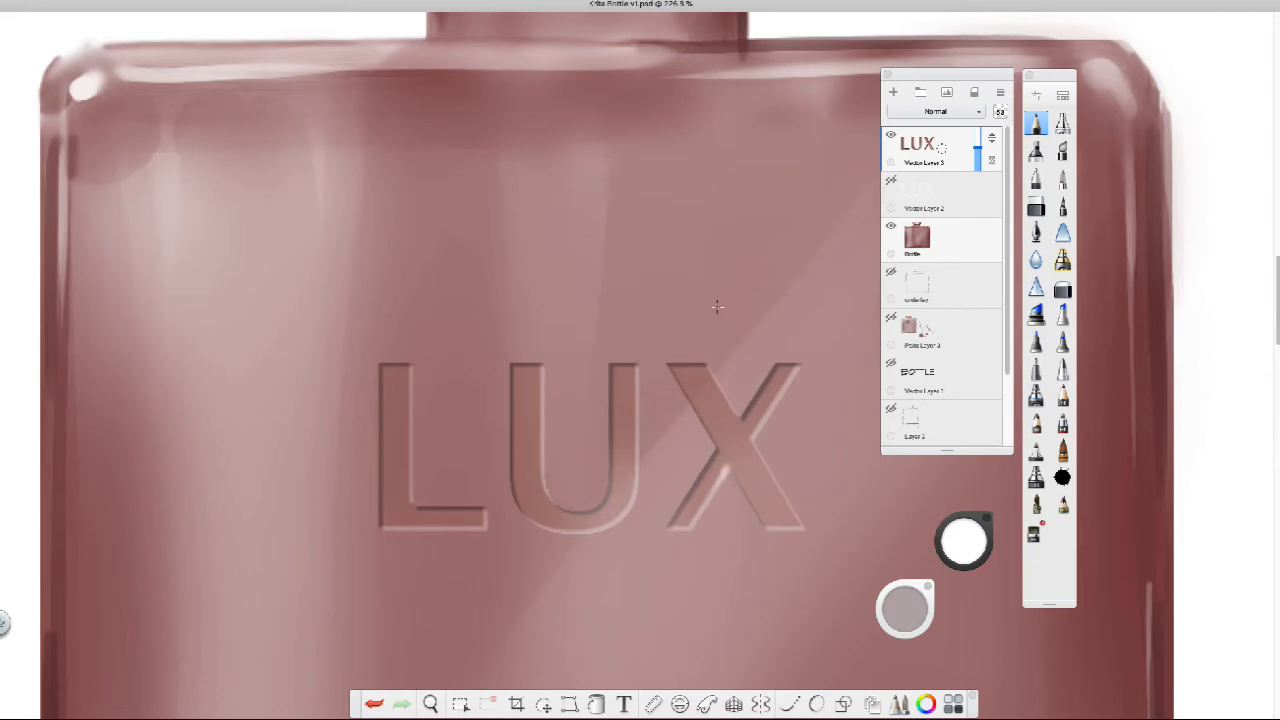
pyautogui.moveTo(638, 368)
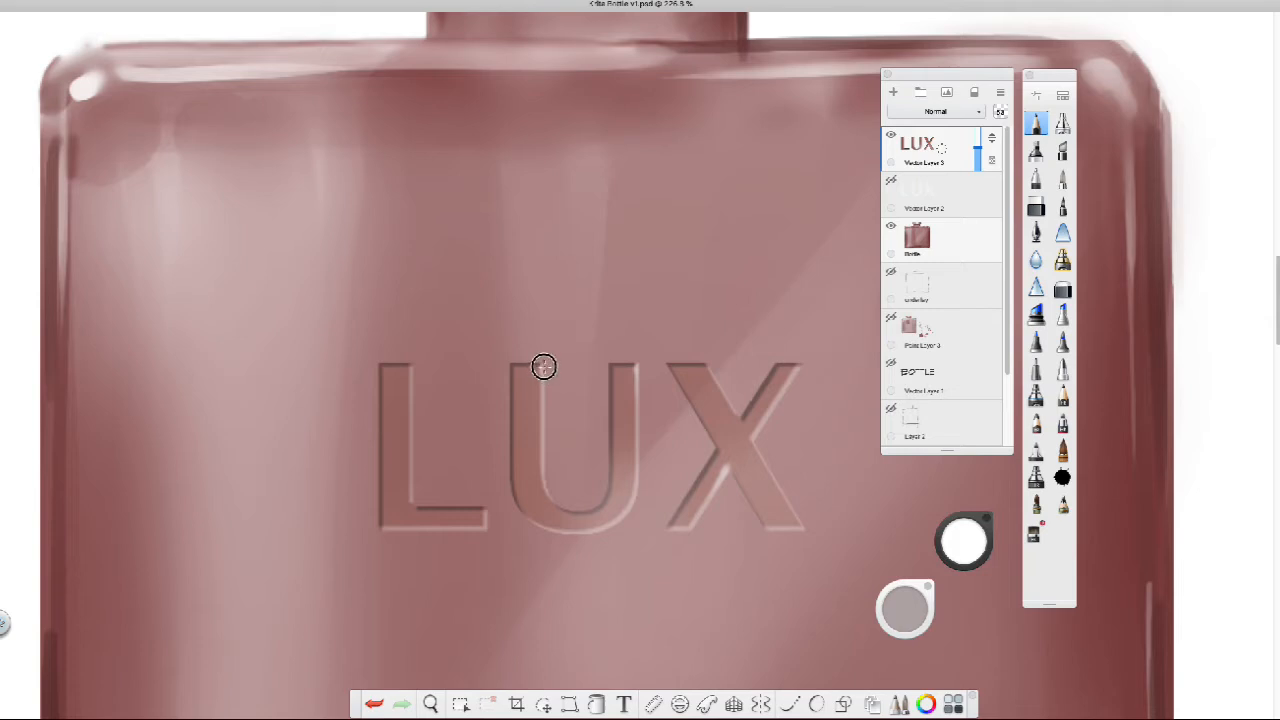
pyautogui.moveTo(656, 352)
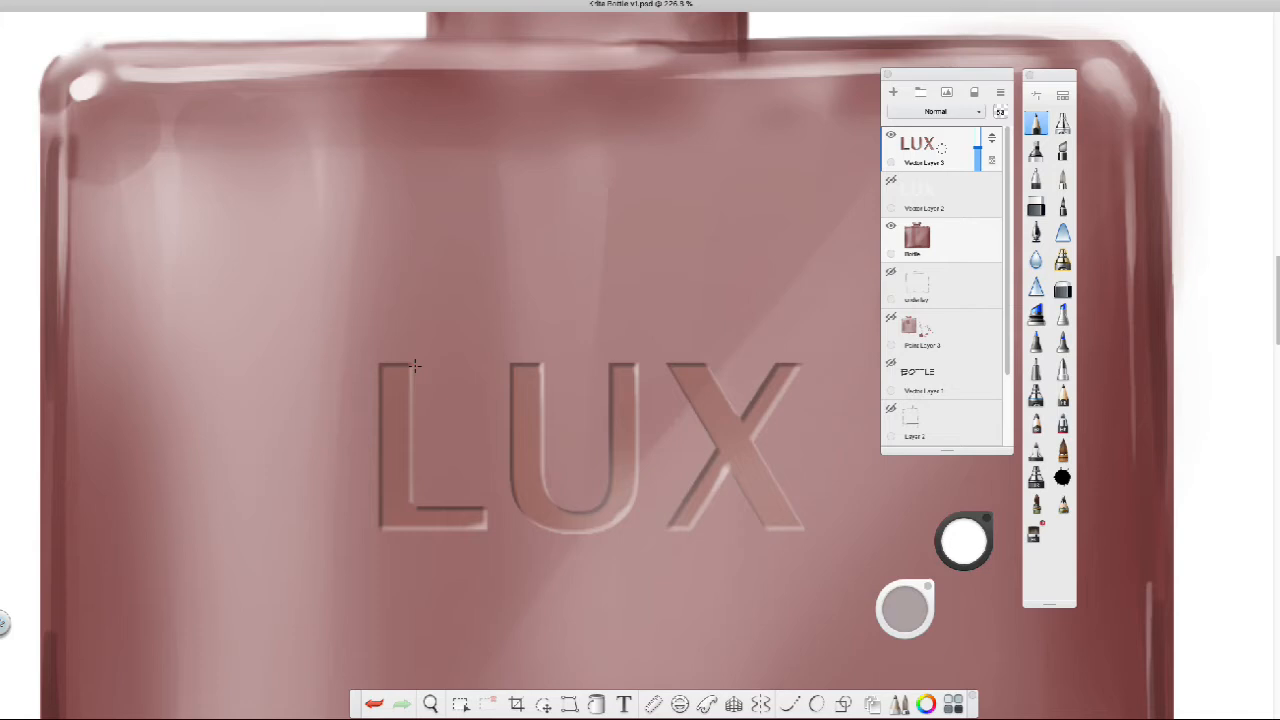
pyautogui.moveTo(808, 522)
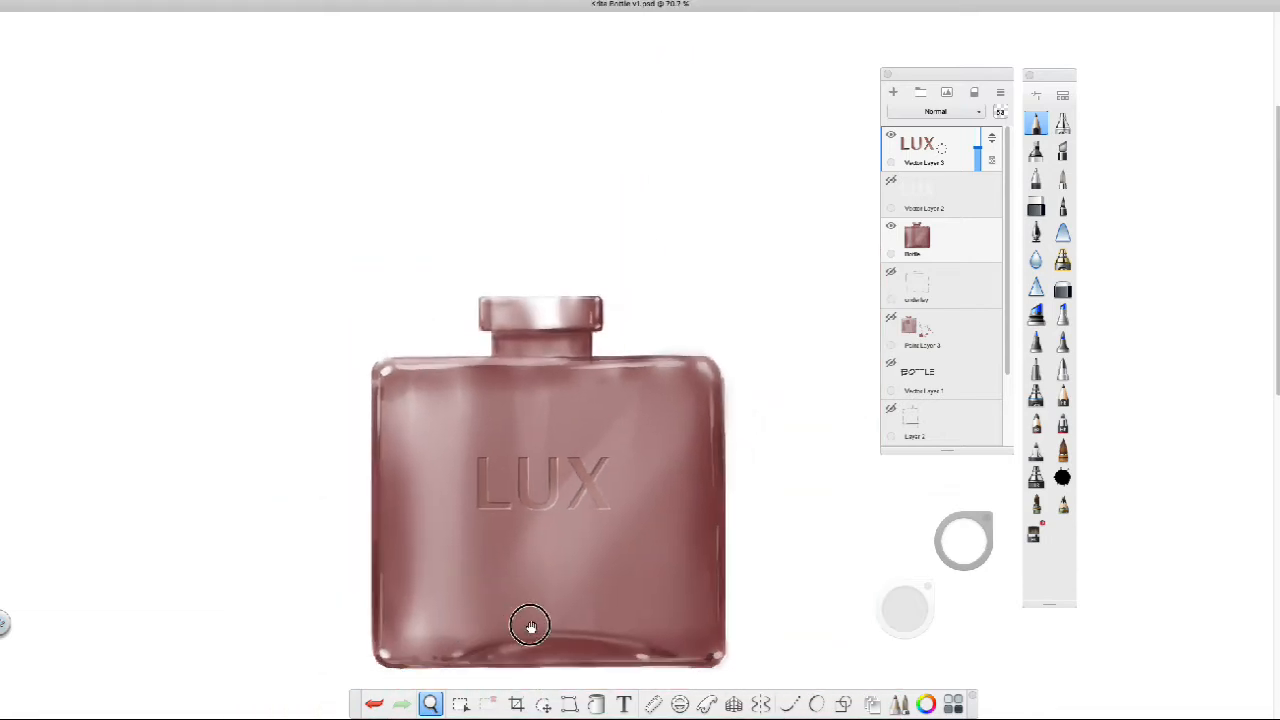
pyautogui.click(530, 624)
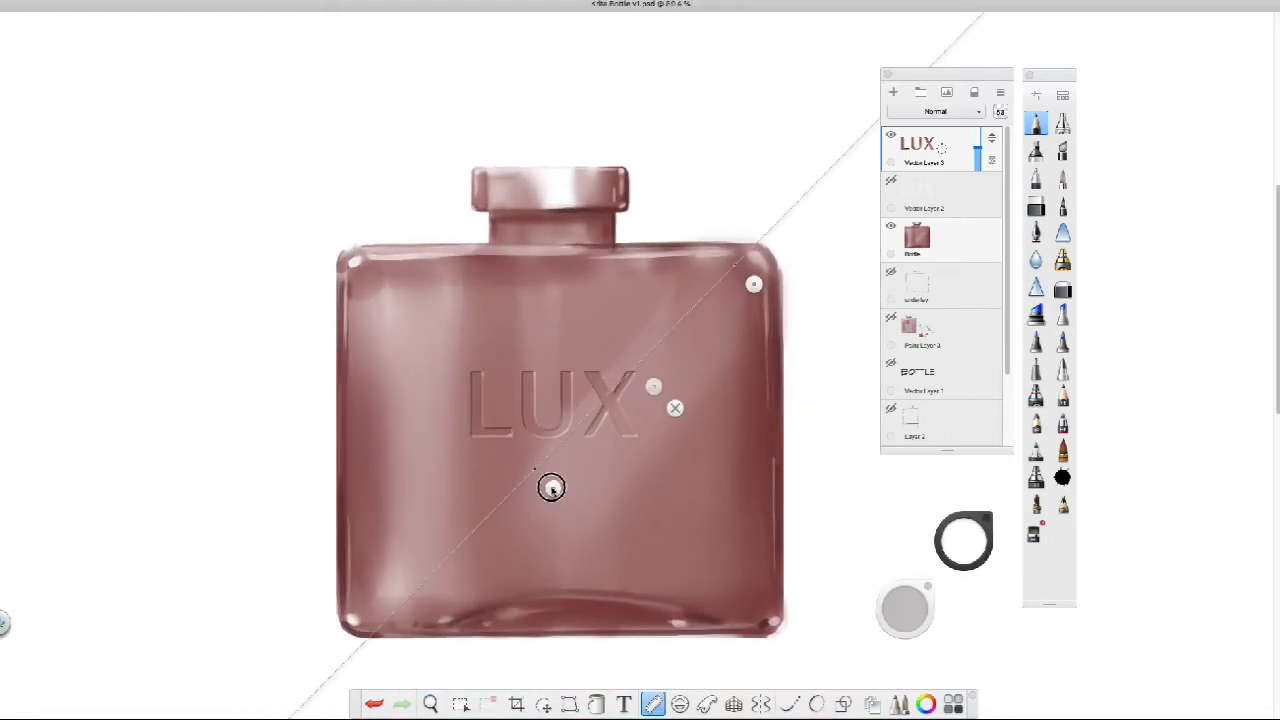
pyautogui.click(916, 240)
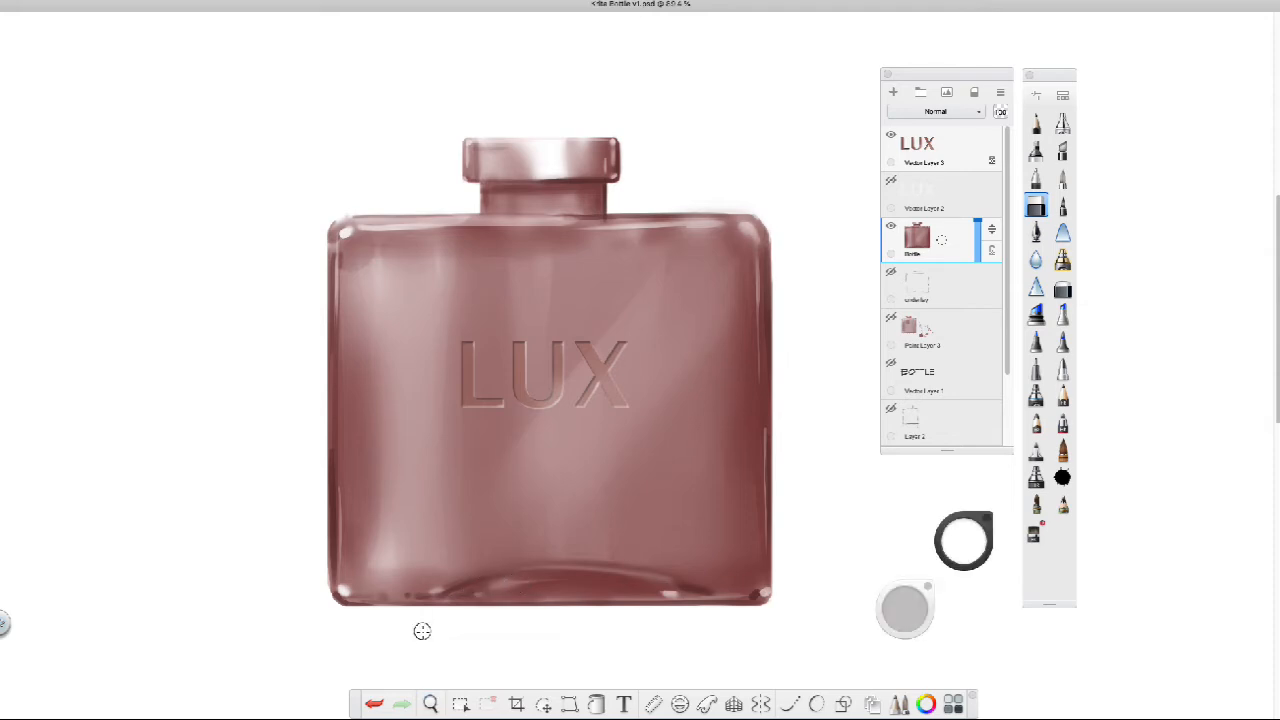
pyautogui.press('Tab')
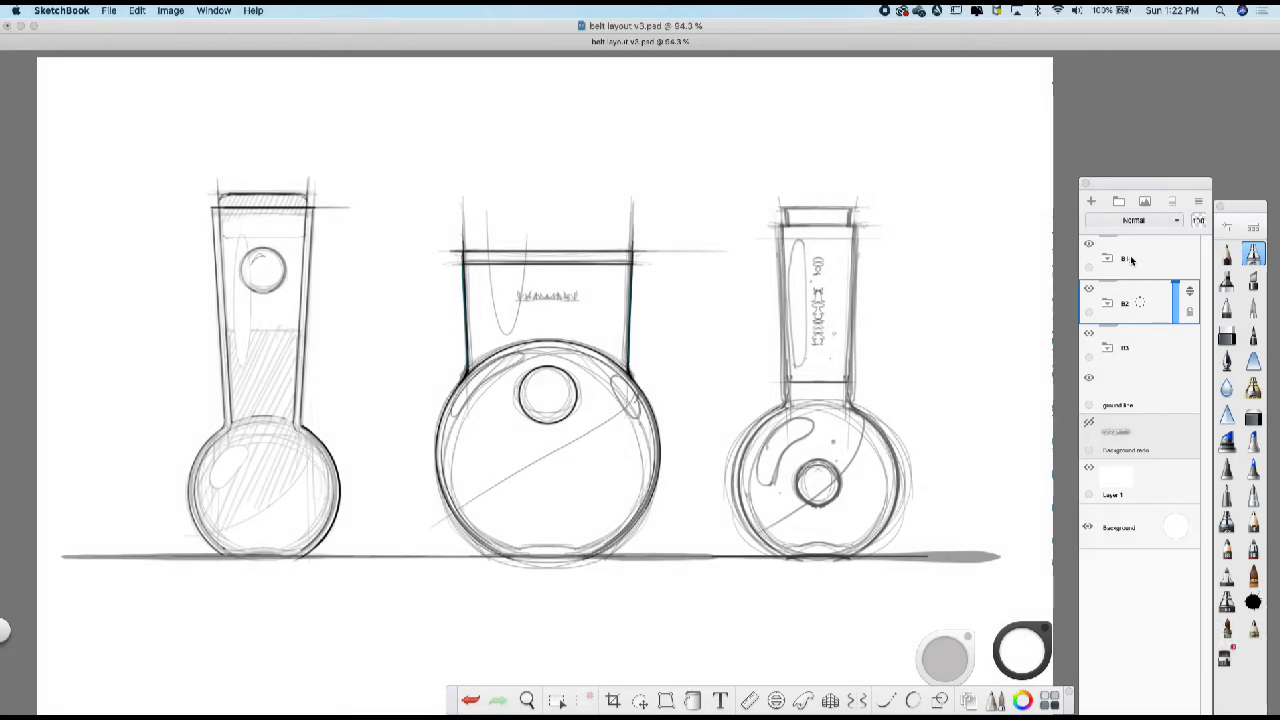
# - Bring the rendering layers into the three-bottle file's Layer Editor and scroll through them
pyautogui.click(1088, 258)
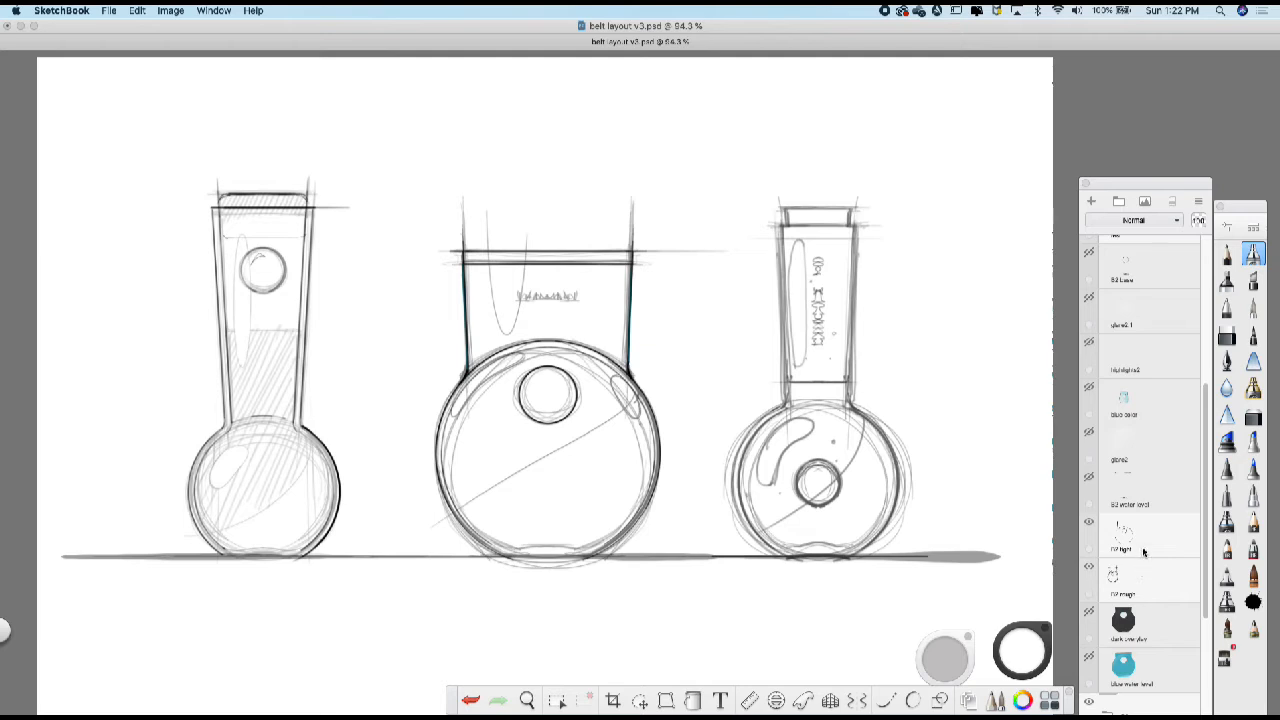
pyautogui.moveTo(1156, 500)
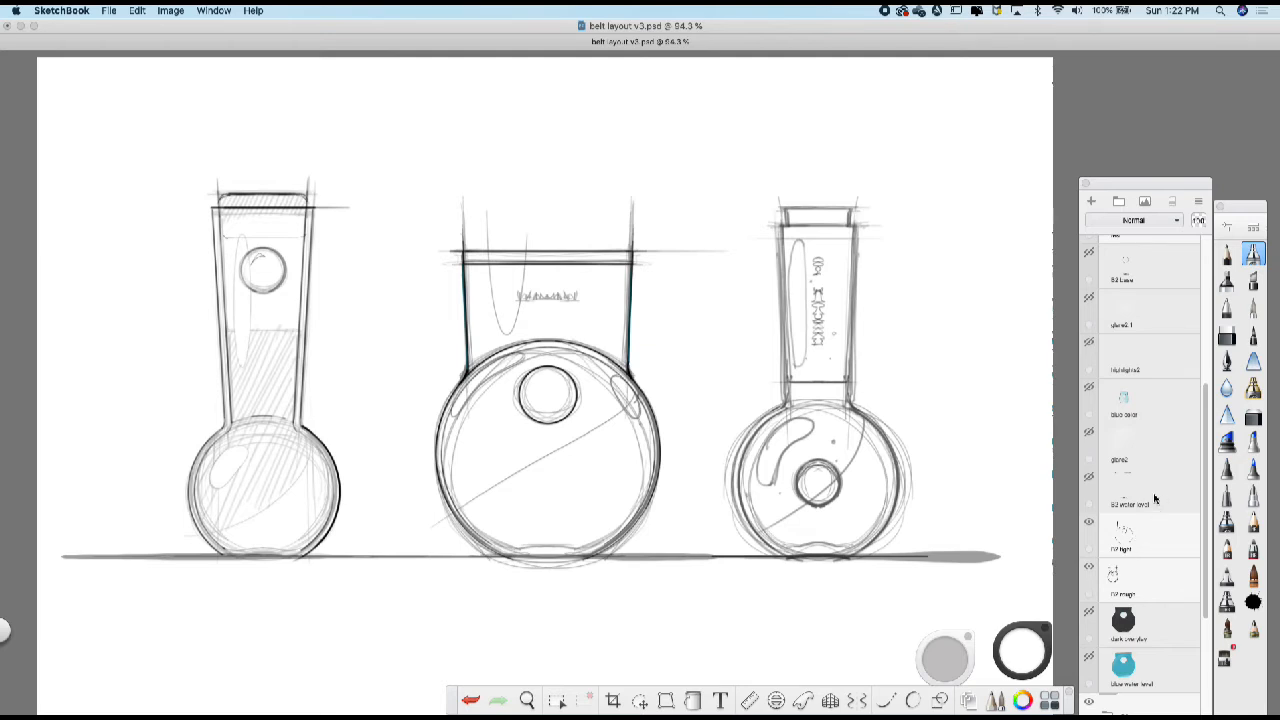
pyautogui.scroll(-3)
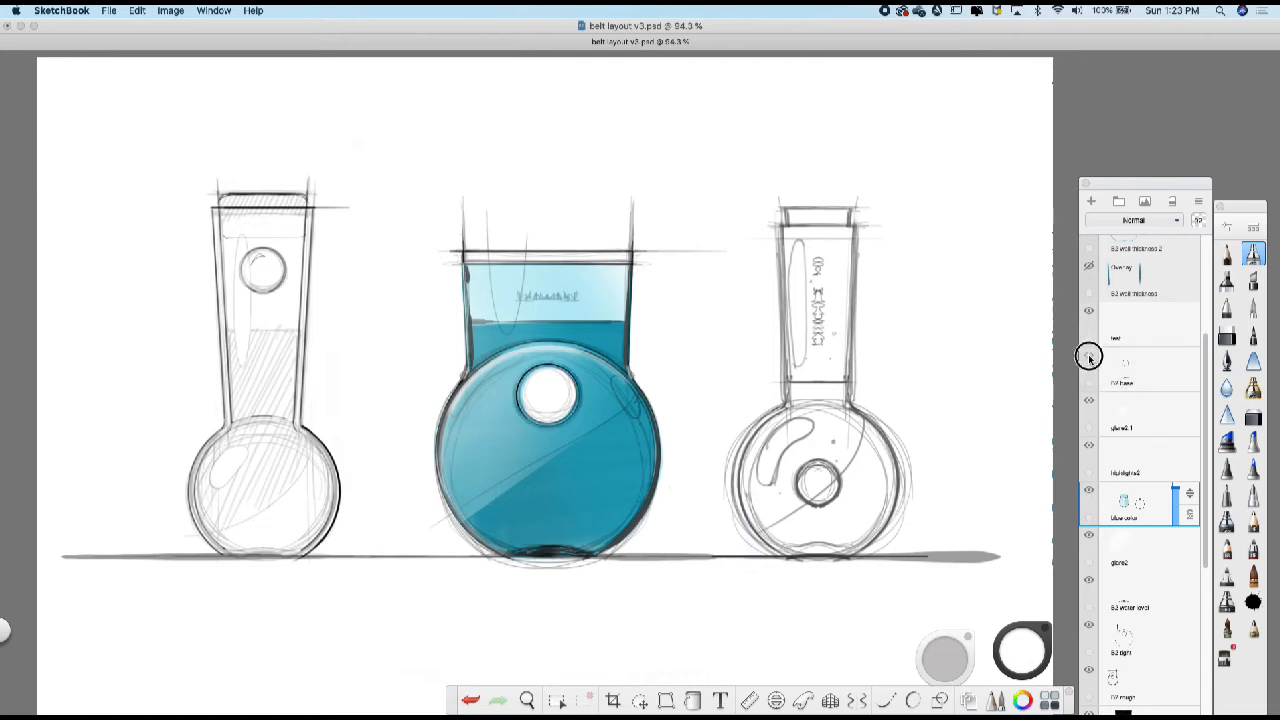
pyautogui.moveTo(1104, 418)
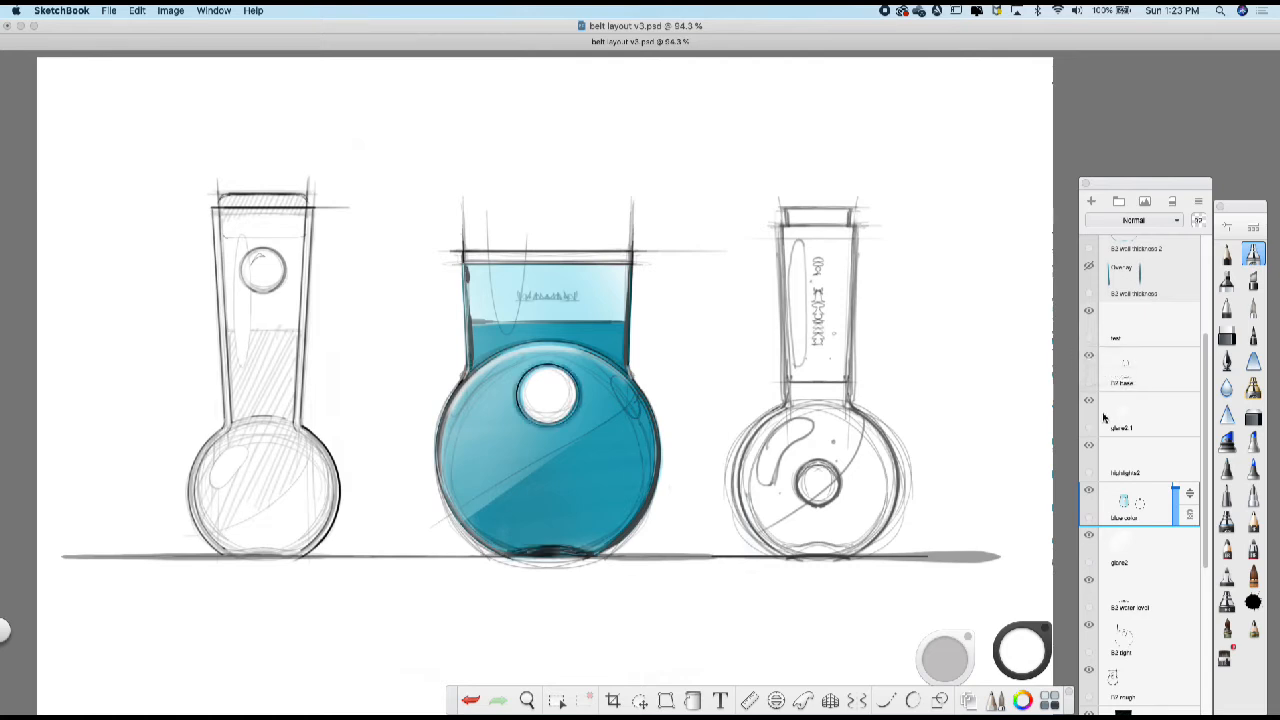
# - Fade a layer to about 55% opacity and expand the right bottle's layer group
pyautogui.scroll(-3)
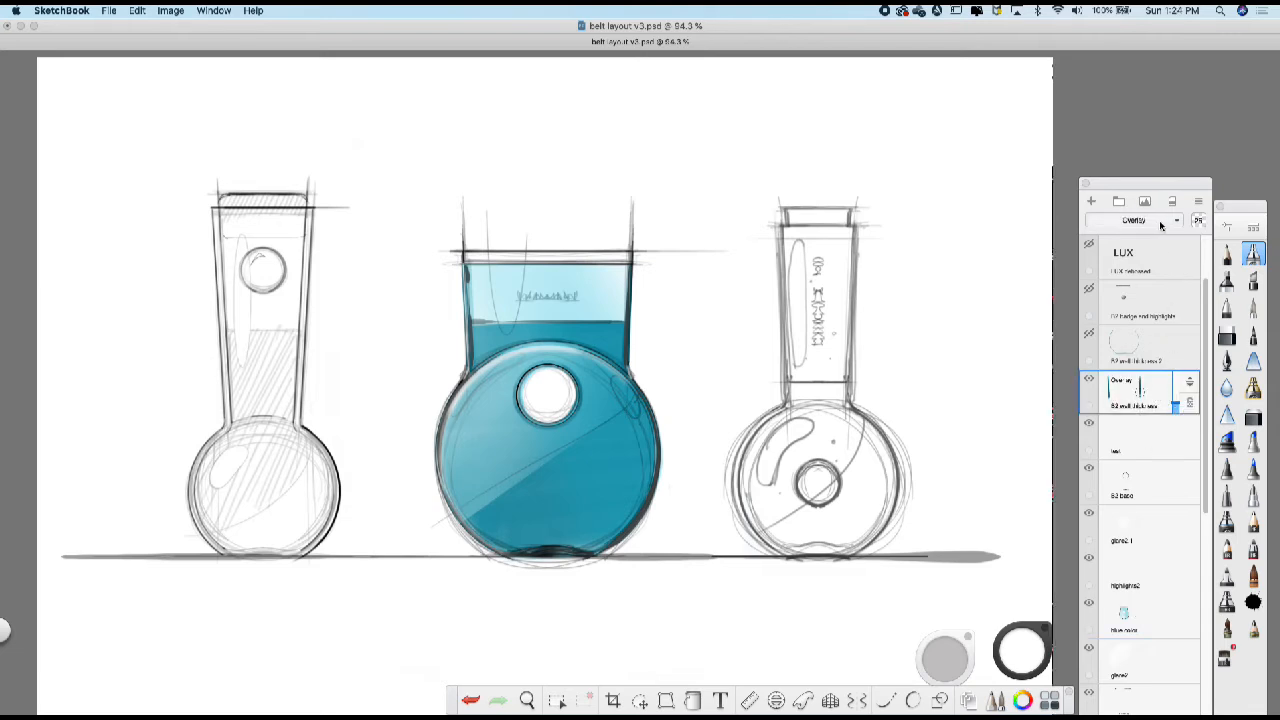
pyautogui.moveTo(1176, 390); pyautogui.dragTo(1180, 396)
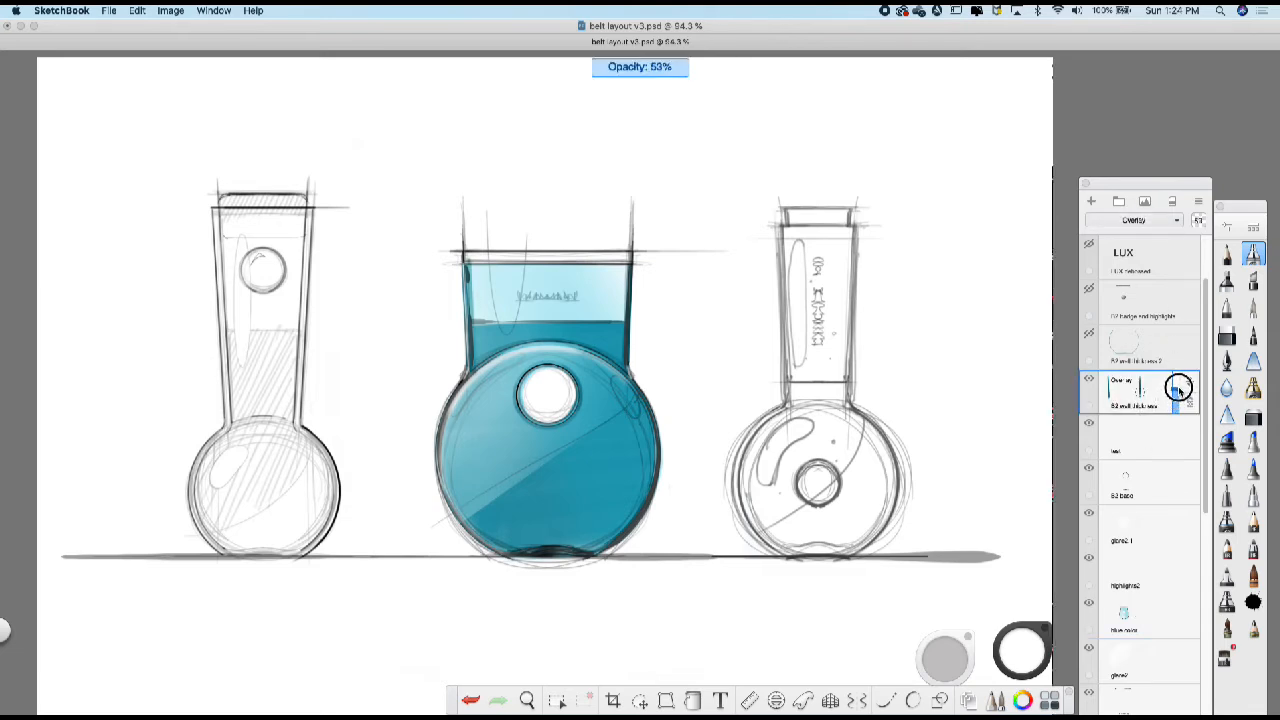
pyautogui.moveTo(1178, 388); pyautogui.dragTo(1176, 392)
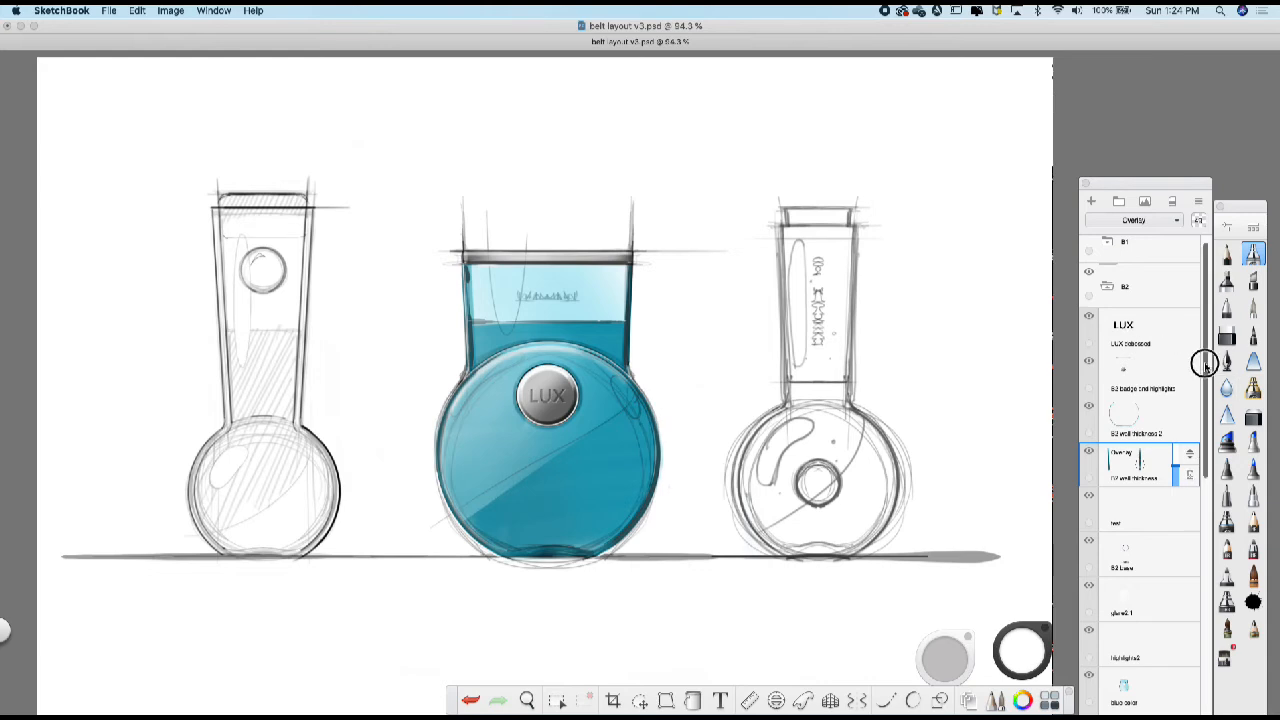
pyautogui.scroll(-3)
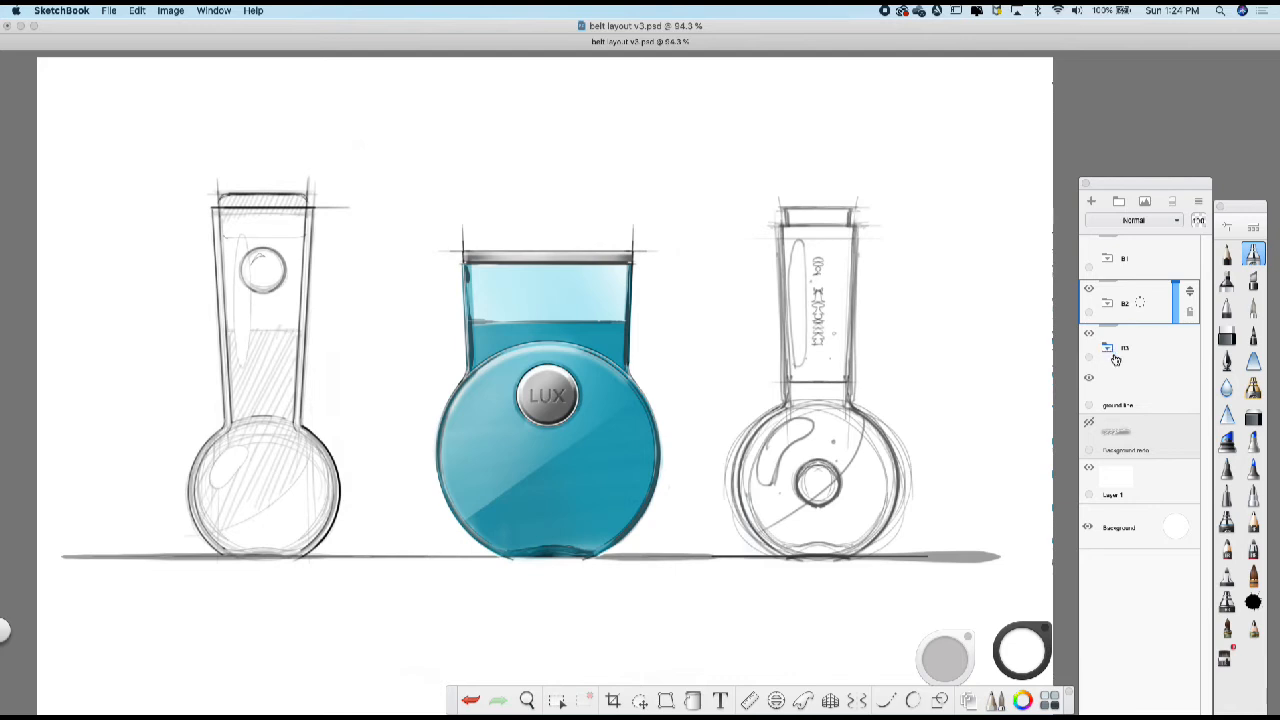
pyautogui.click(1108, 348)
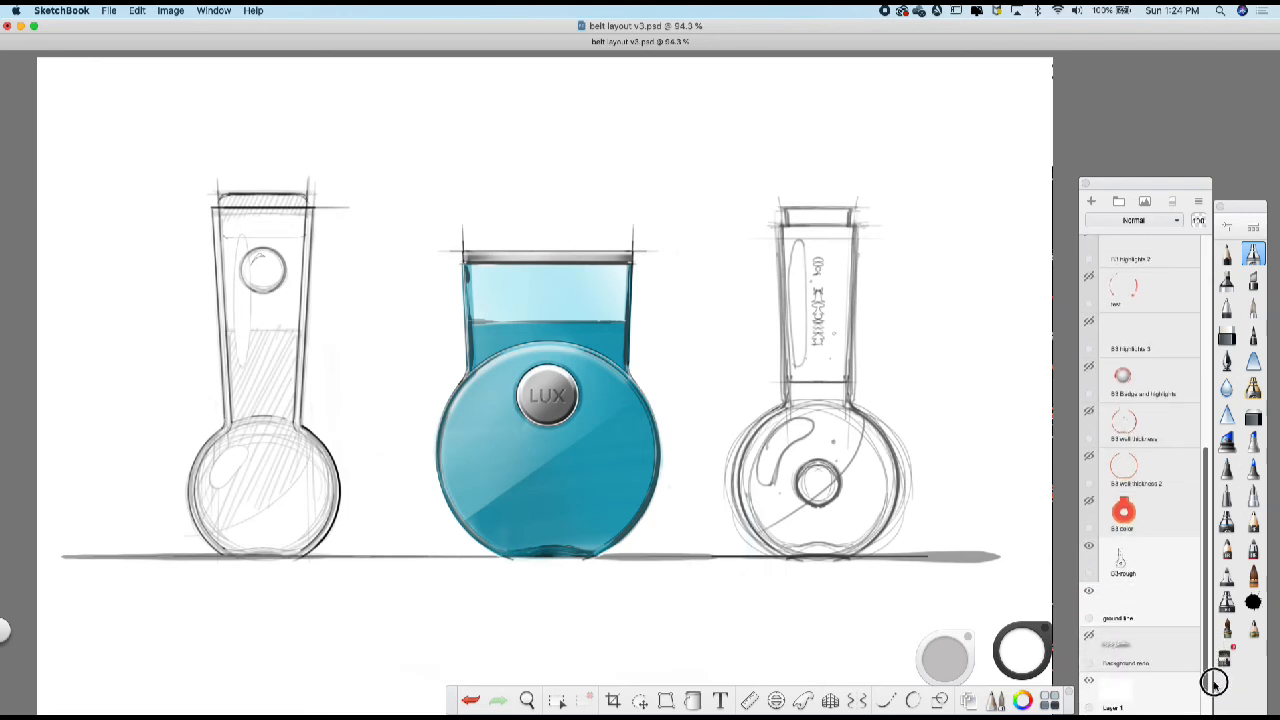
# - Reveal the right bottle's red body, silver dome and metallic neck and cap rendering layers
pyautogui.scroll(-3)
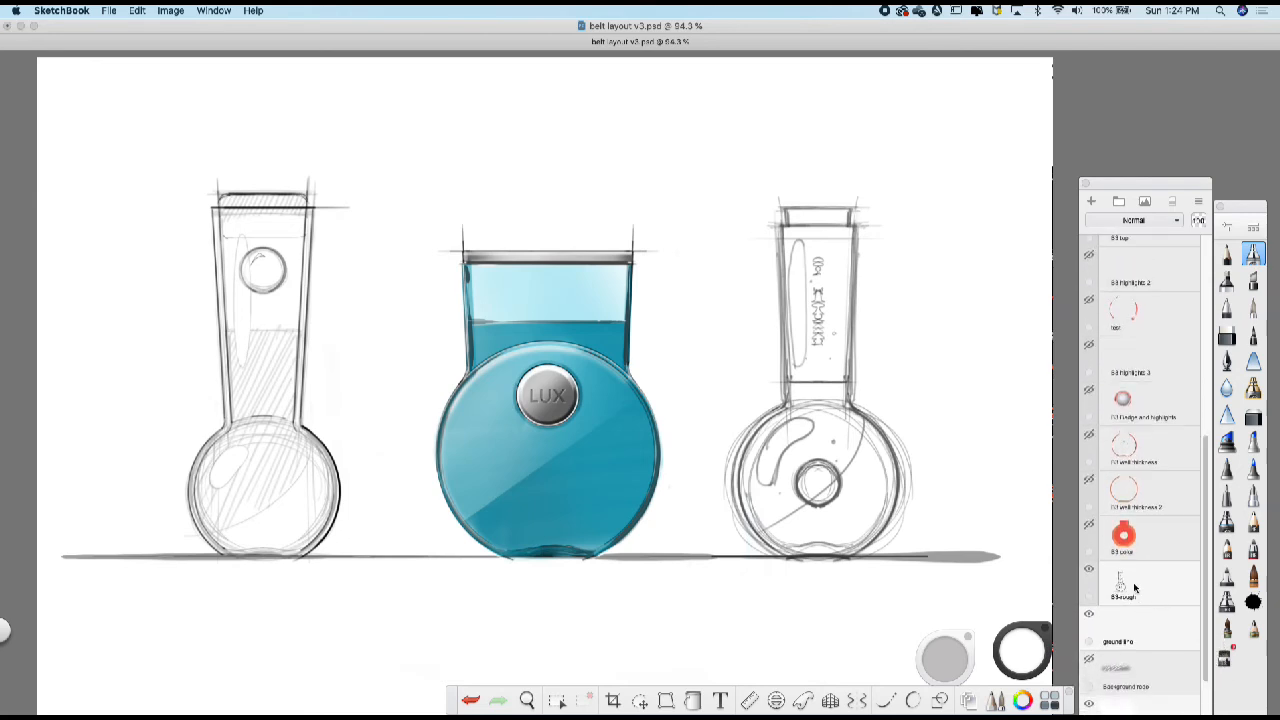
pyautogui.moveTo(1124, 590); pyautogui.dragTo(1176, 590)
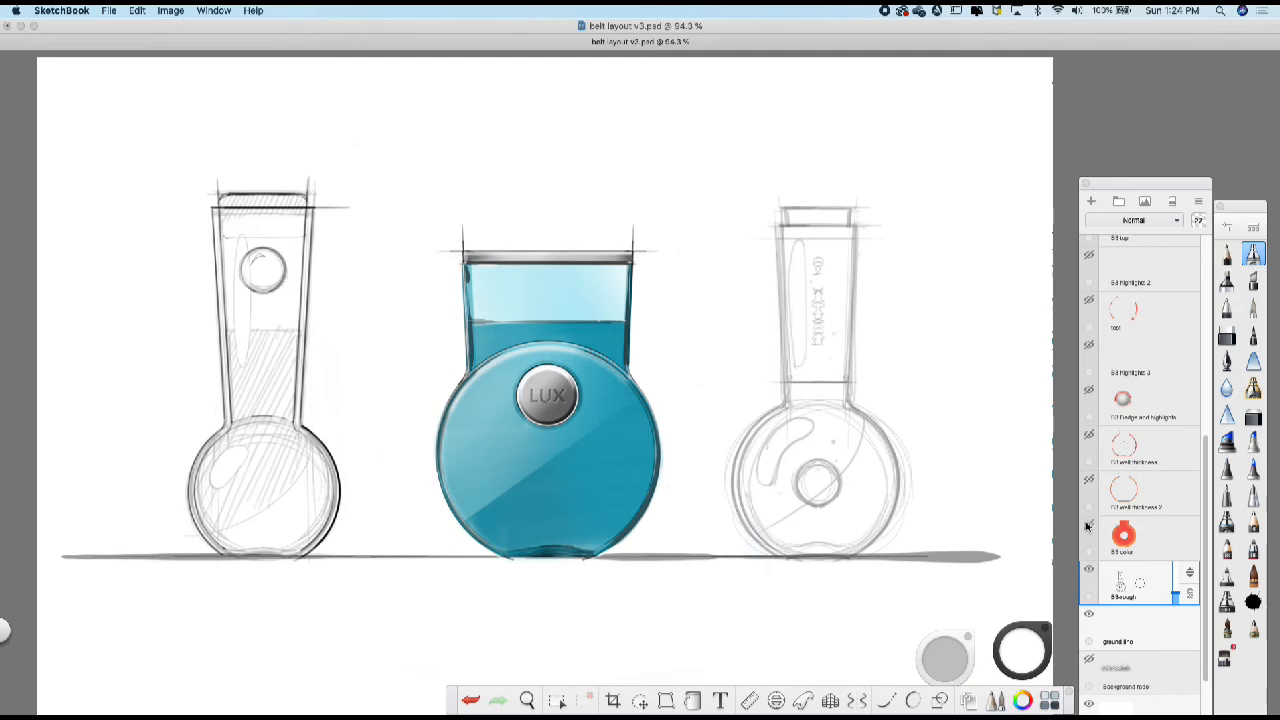
pyautogui.click(1088, 524)
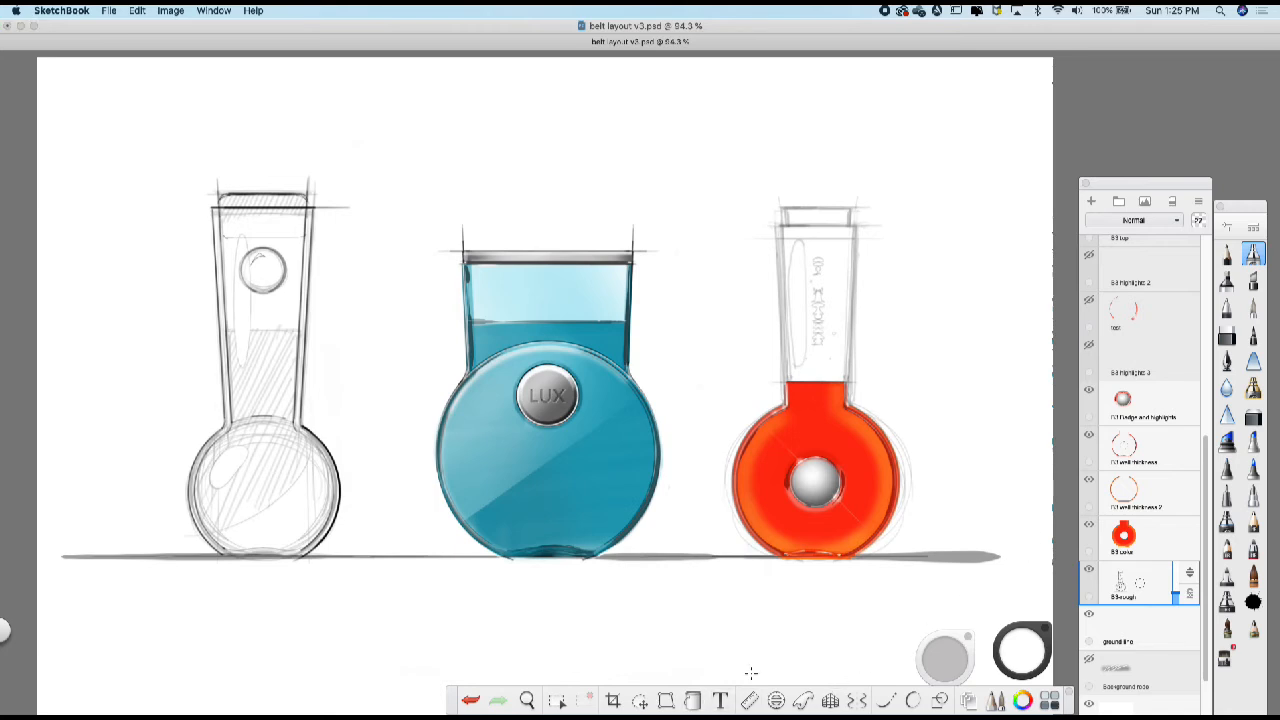
pyautogui.scroll(-3)
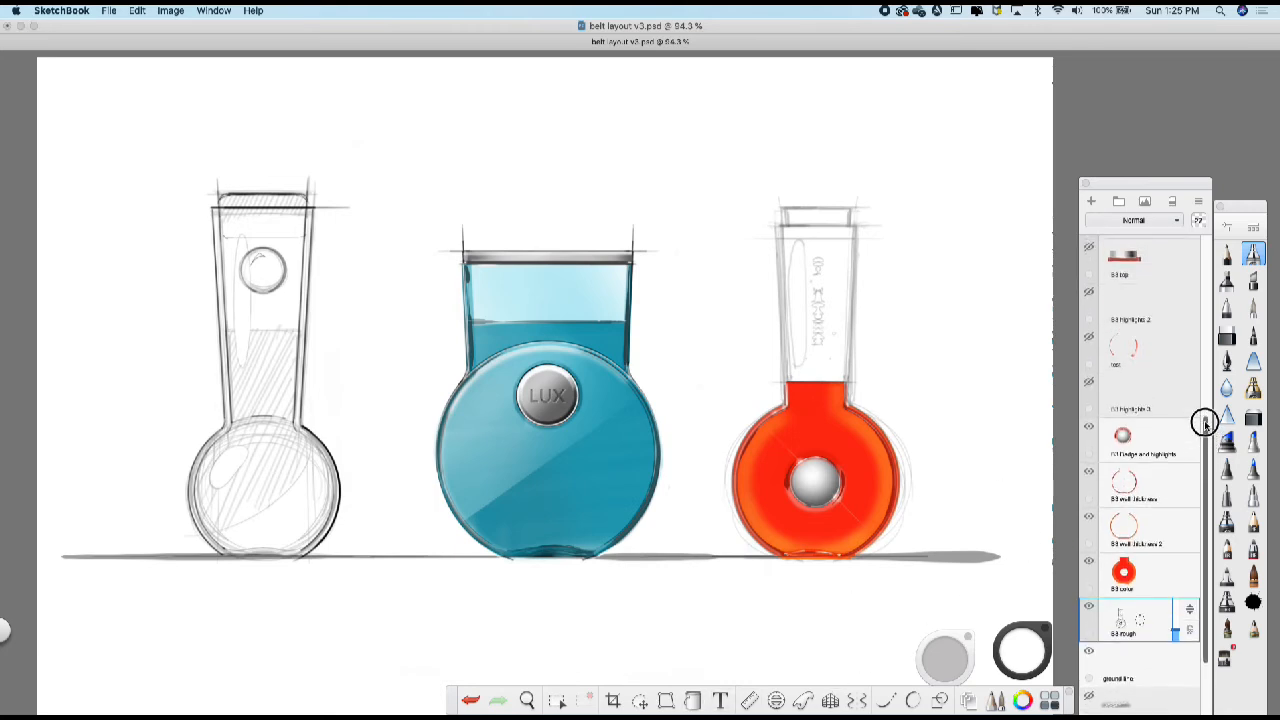
pyautogui.scroll(-3)
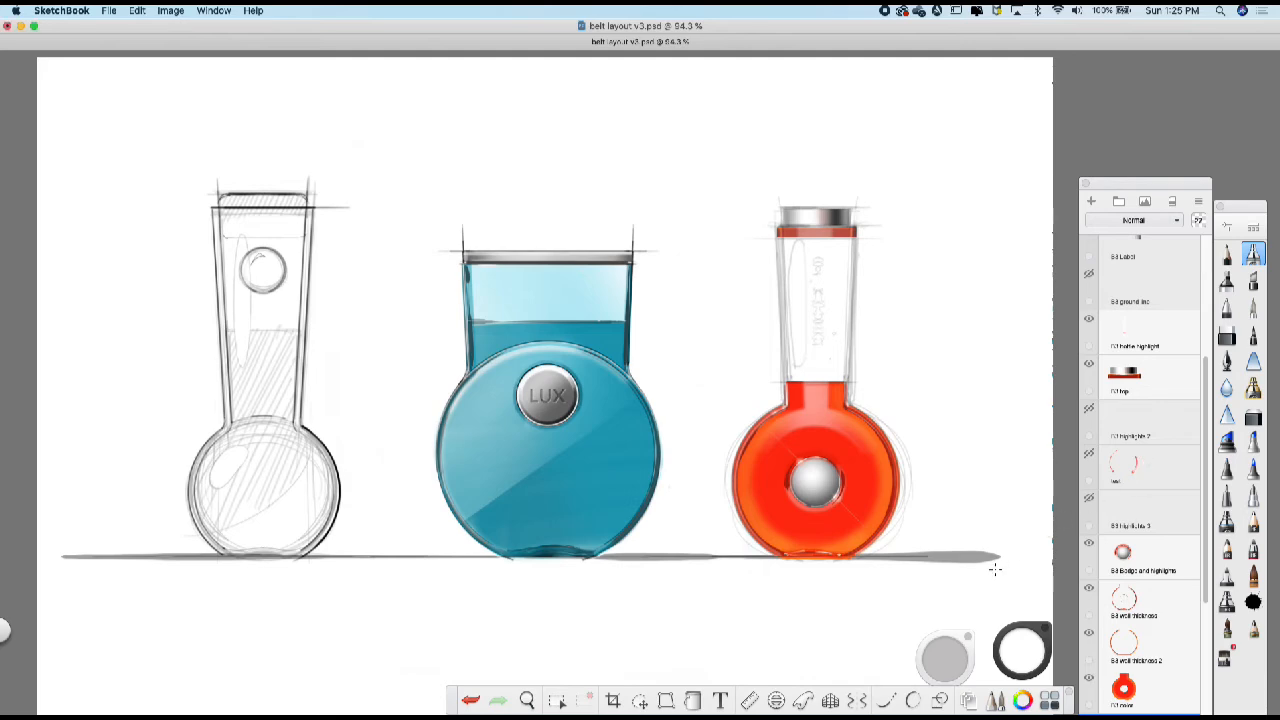
pyautogui.click(528, 700)
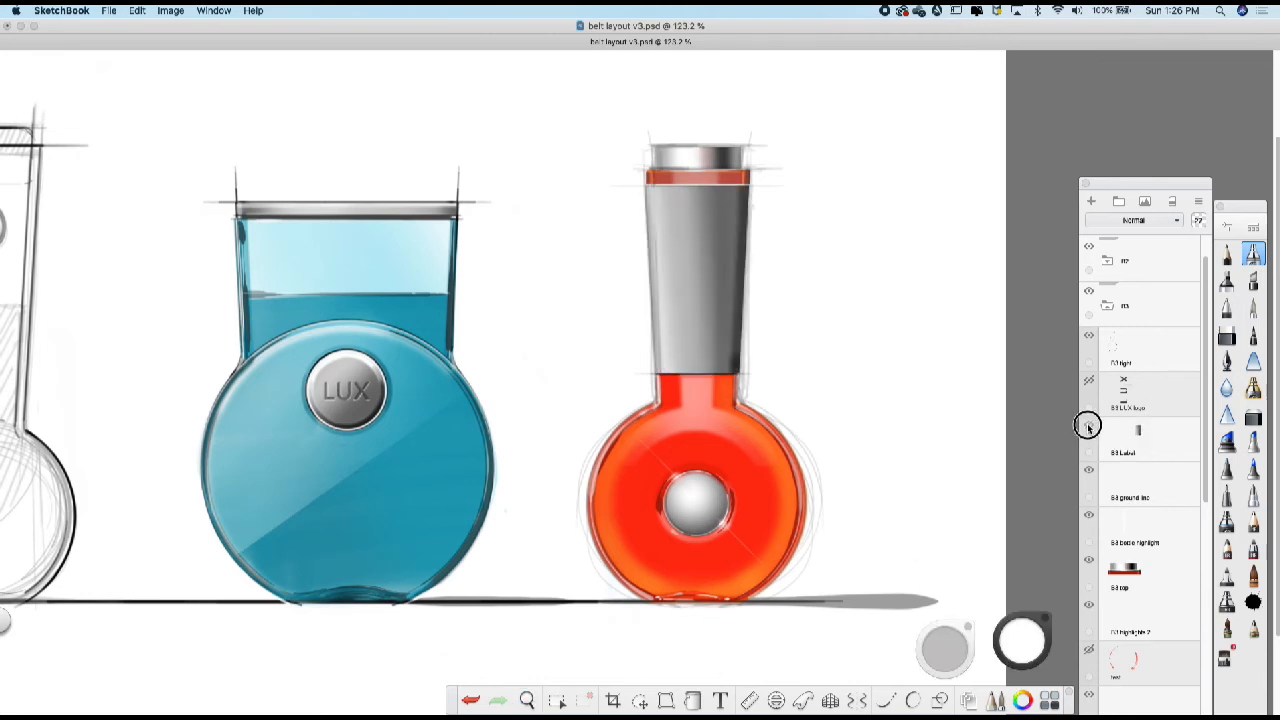
pyautogui.moveTo(1094, 400)
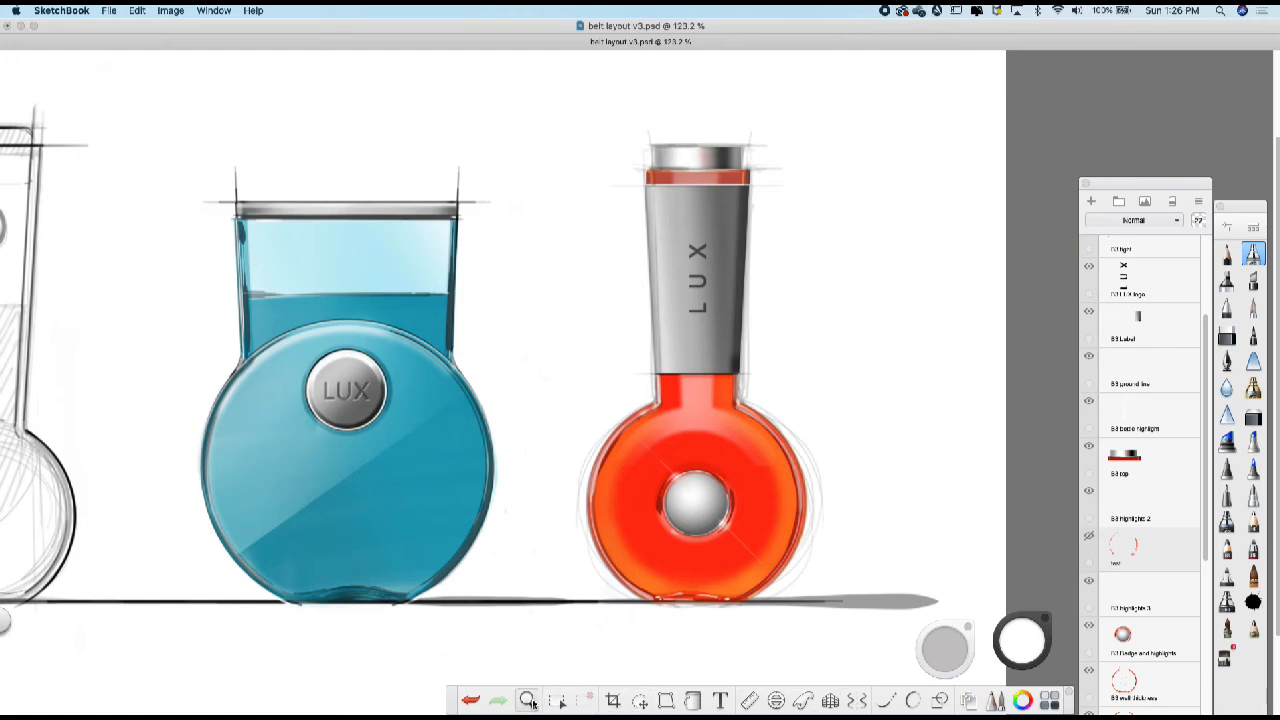
# - Turn on the vertical LUX label layer on the red bottle's grey neck
pyautogui.click(528, 700)
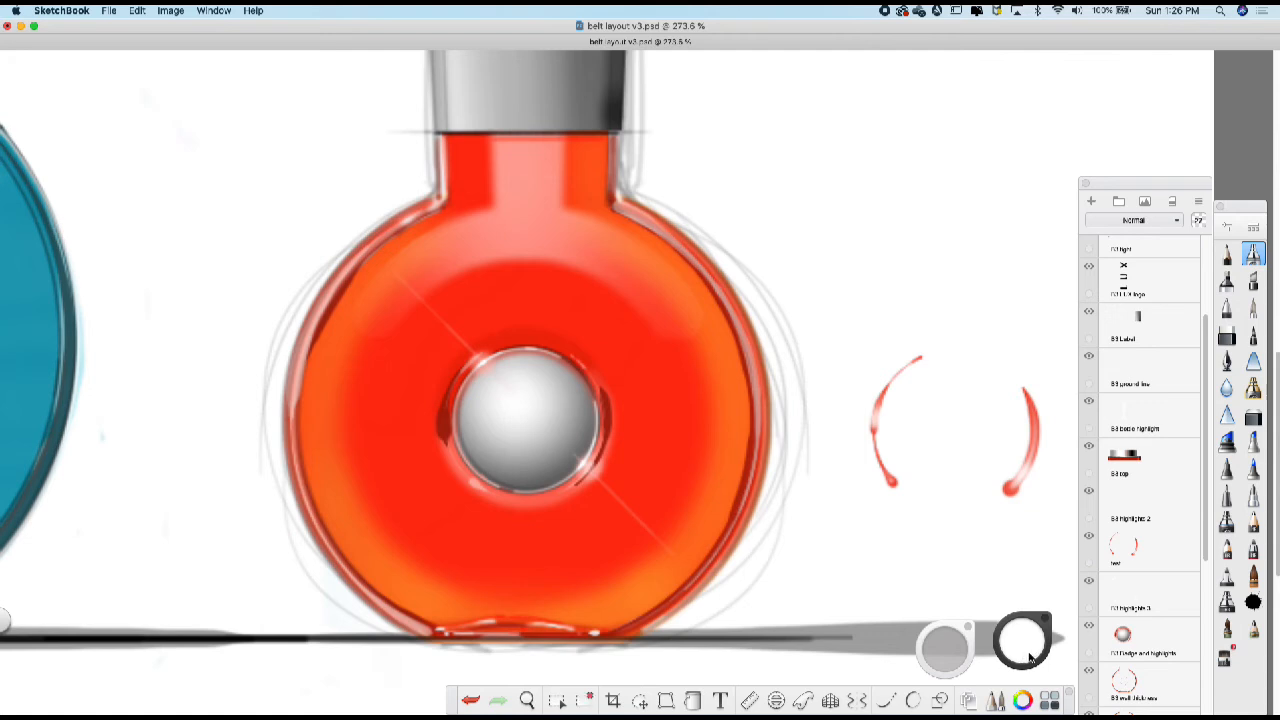
pyautogui.moveTo(1022, 662)
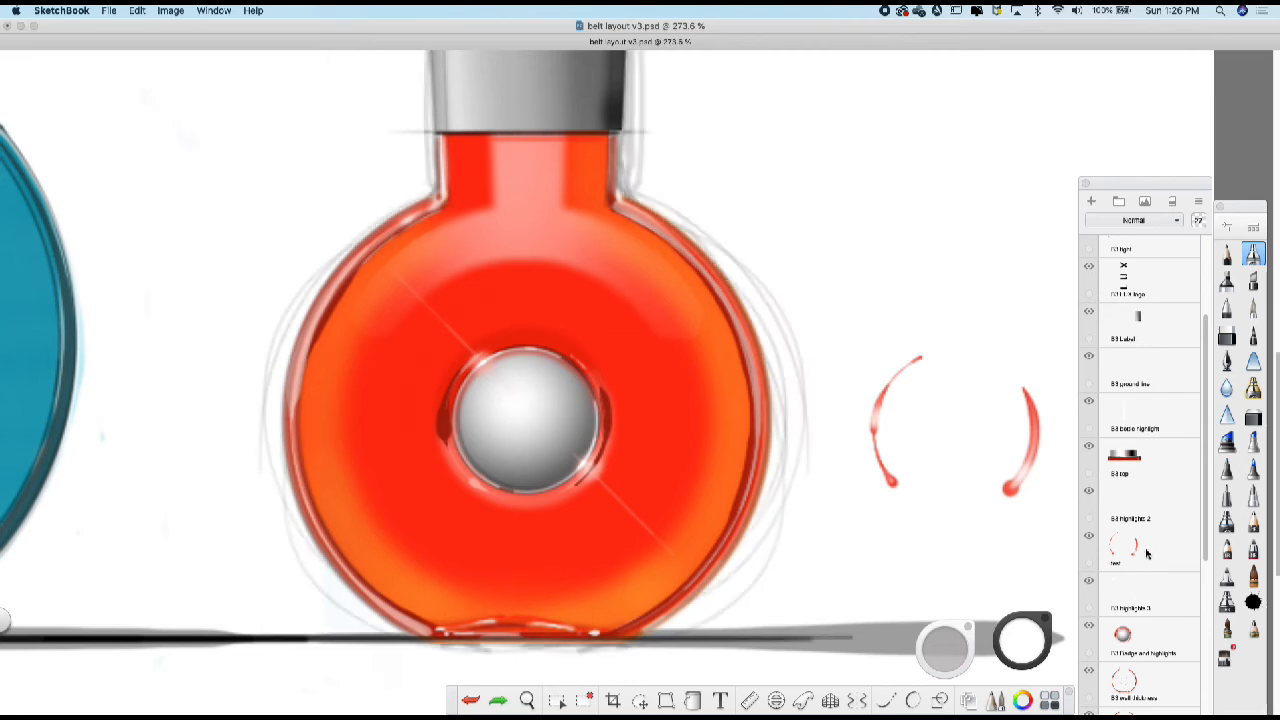
# - Select the red highlights layer and activate the Ellipse guide for curved strokes
pyautogui.click(1136, 548)
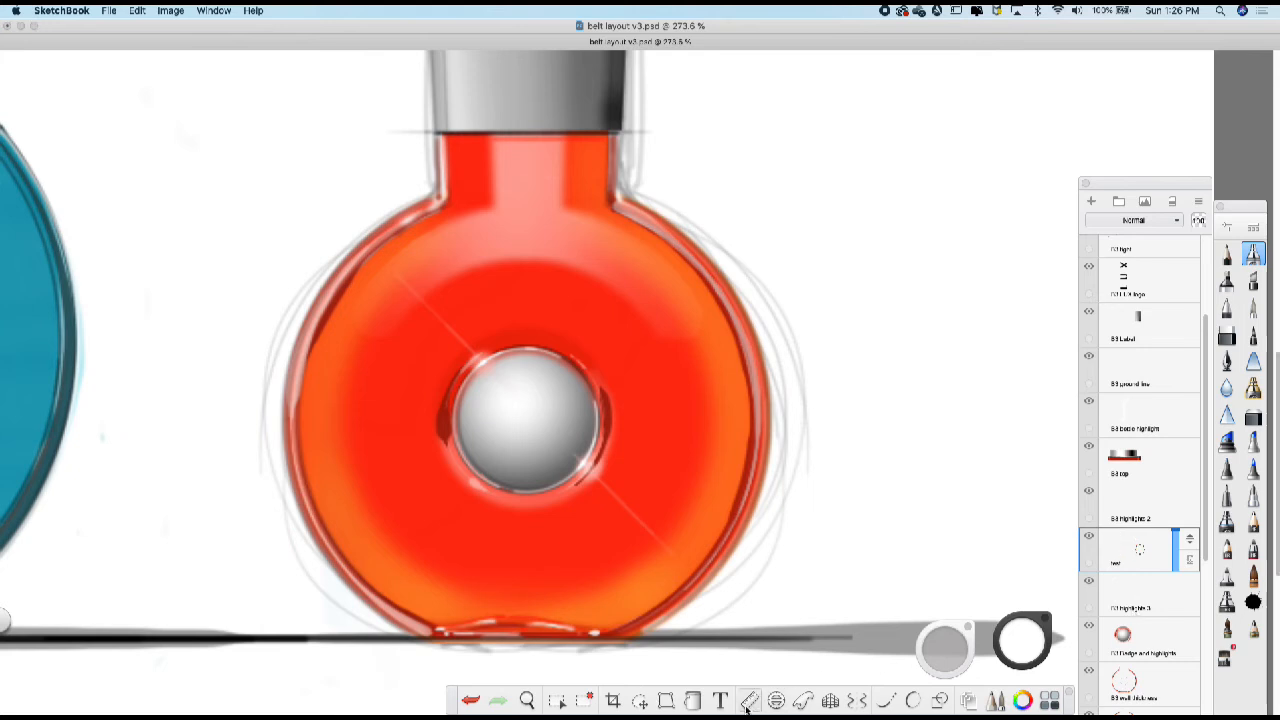
pyautogui.click(776, 700)
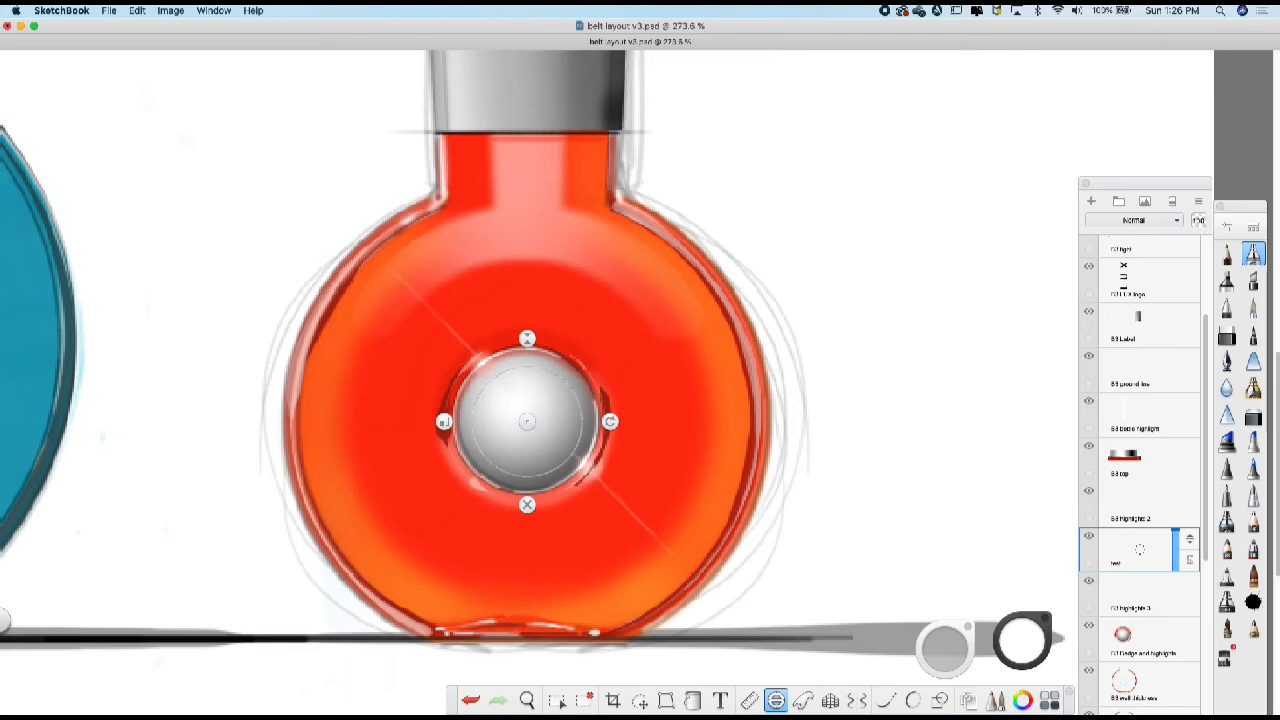
# - Resize the ellipse guide's handles to fit the red bottle's round body rim
pyautogui.moveTo(444, 420); pyautogui.dragTo(418, 424)
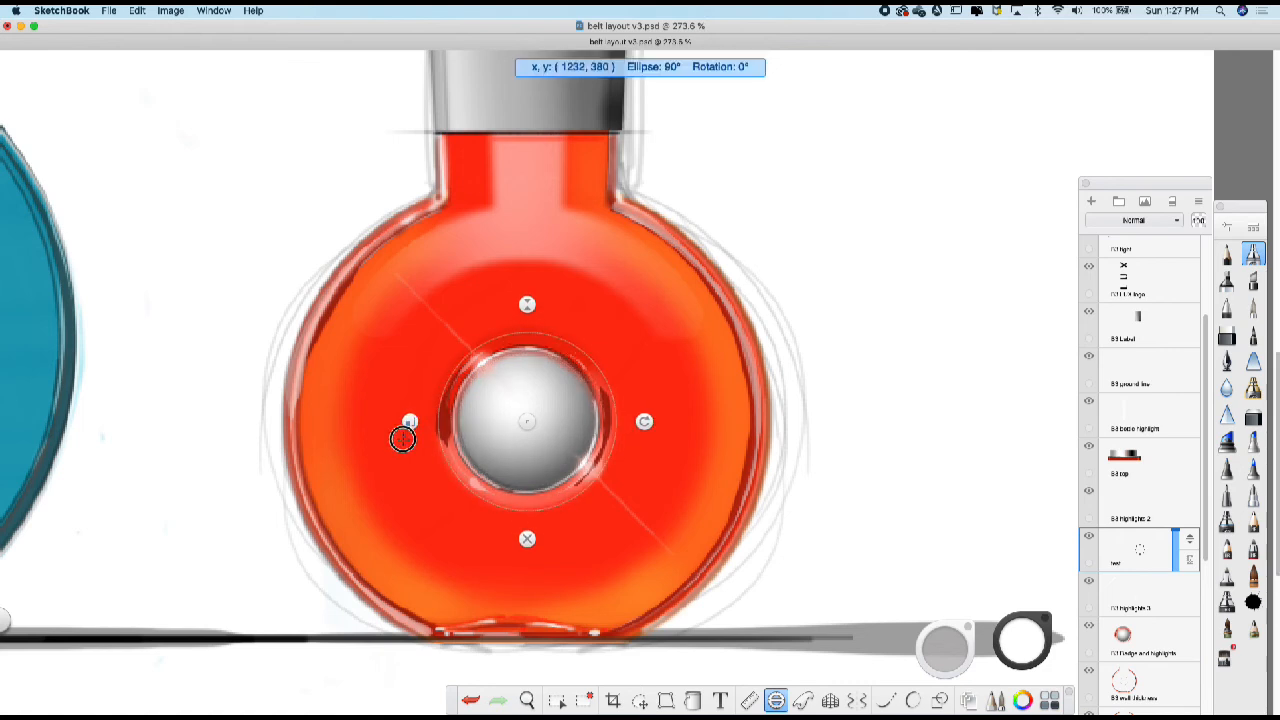
pyautogui.moveTo(402, 438); pyautogui.dragTo(314, 440)
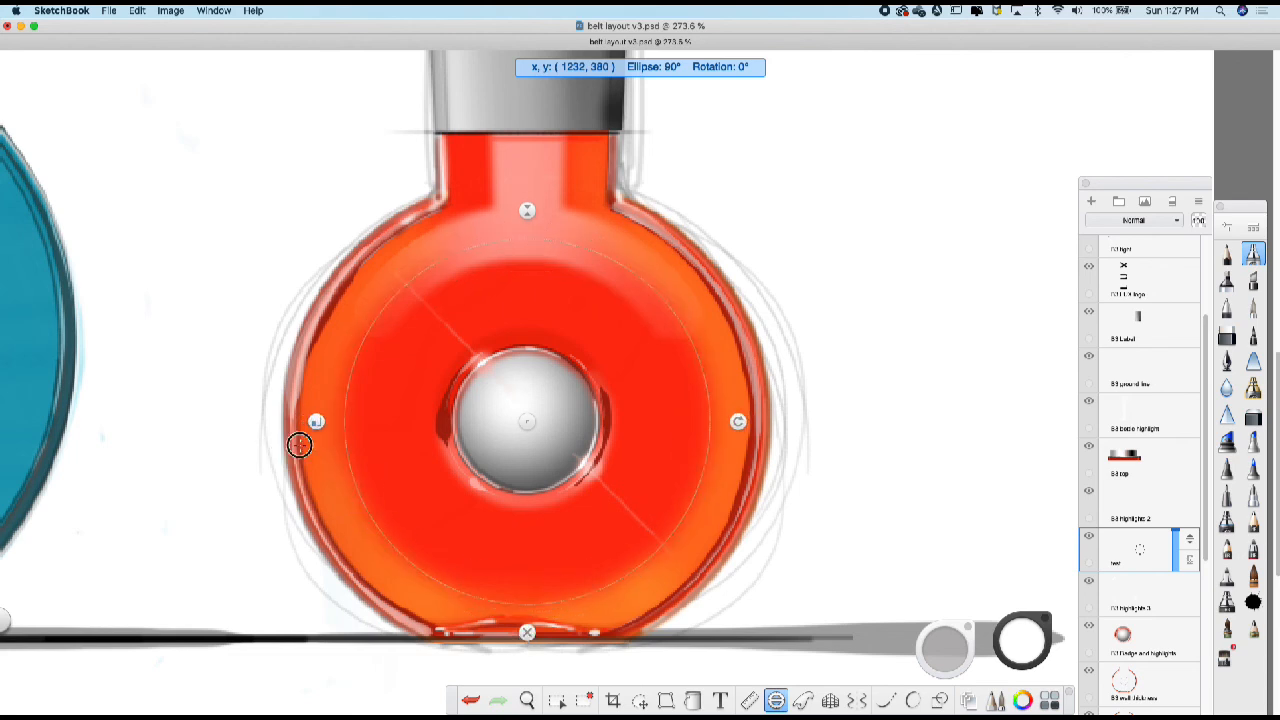
pyautogui.moveTo(300, 444); pyautogui.dragTo(440, 436)
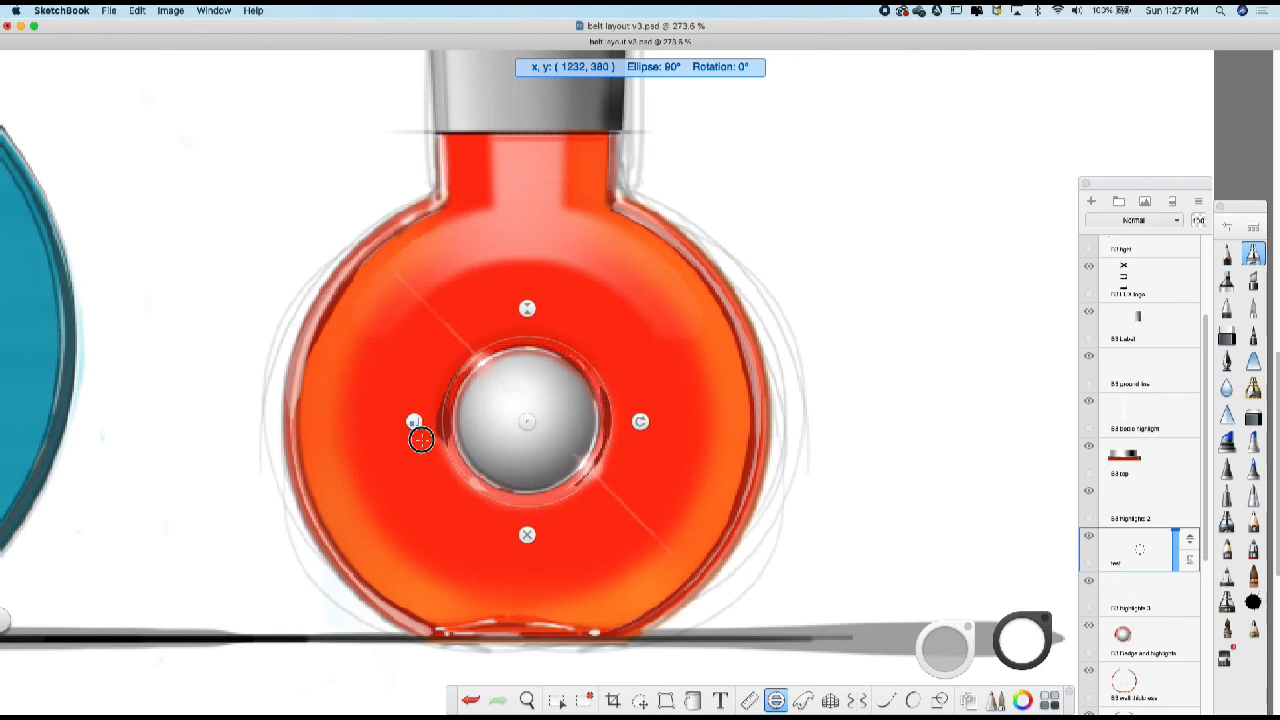
pyautogui.moveTo(420, 440); pyautogui.dragTo(928, 420)
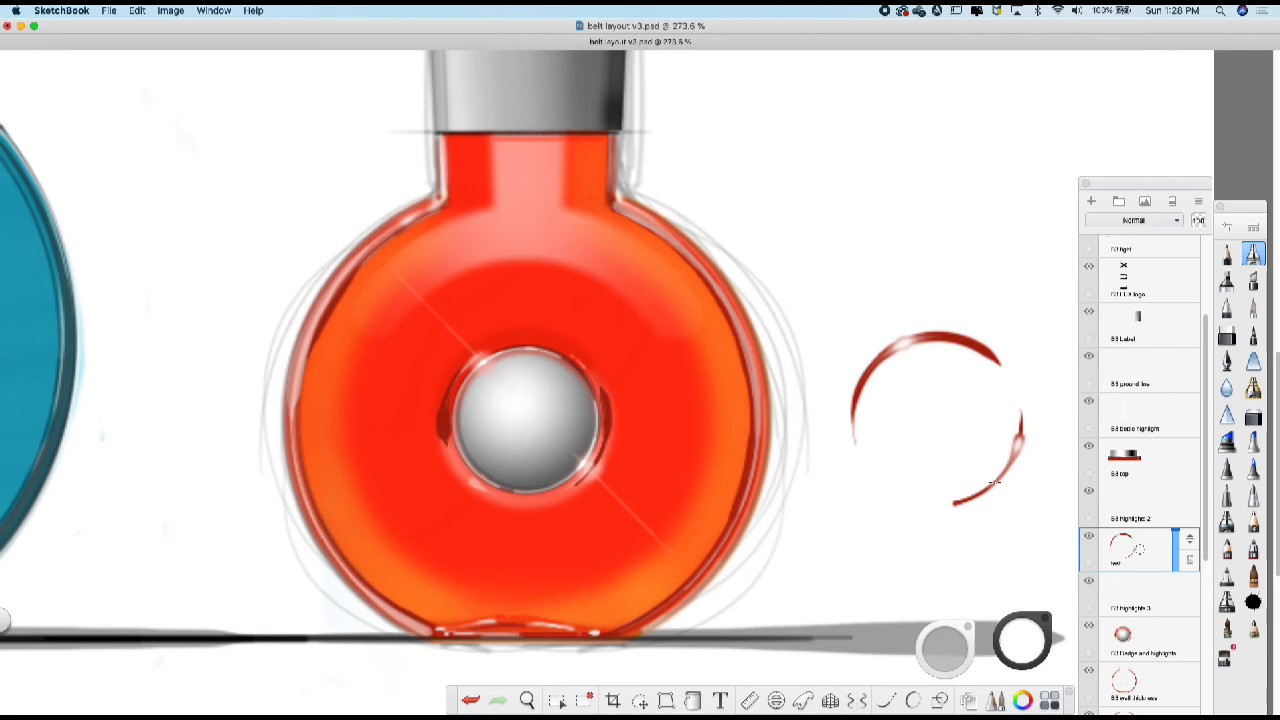
pyautogui.moveTo(994, 488)
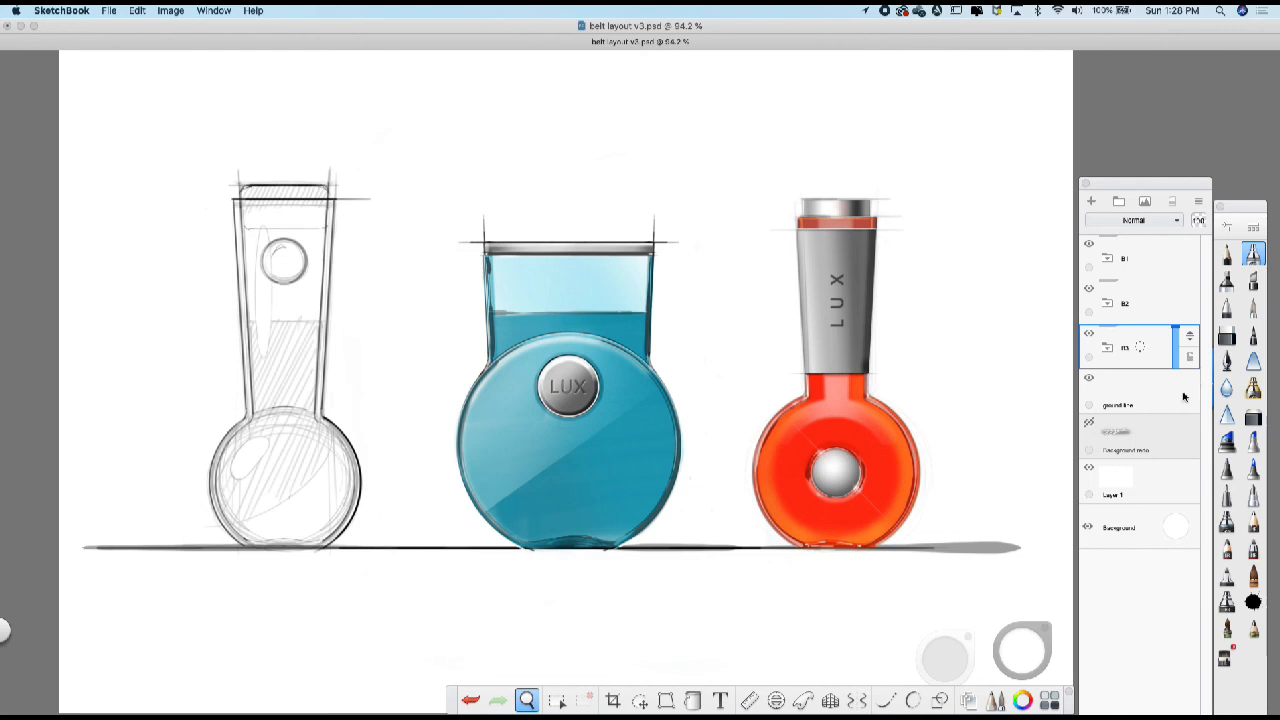
pyautogui.moveTo(1104, 432)
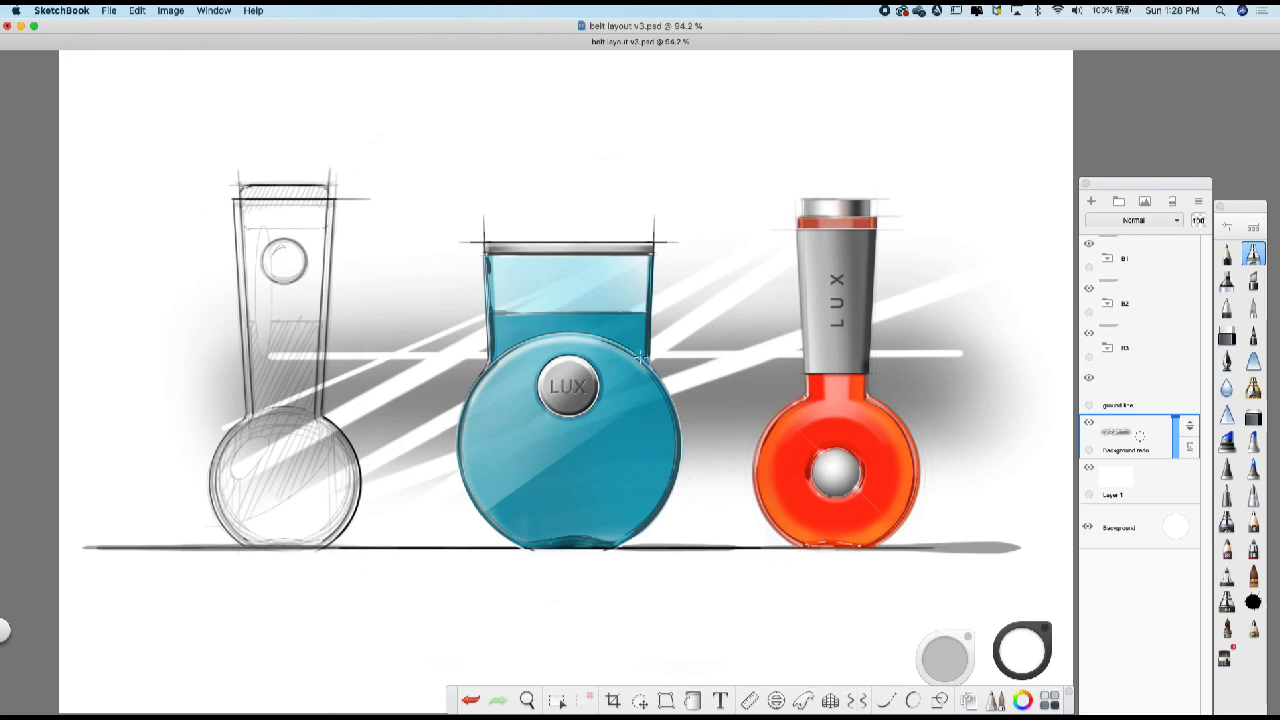
pyautogui.moveTo(508, 456)
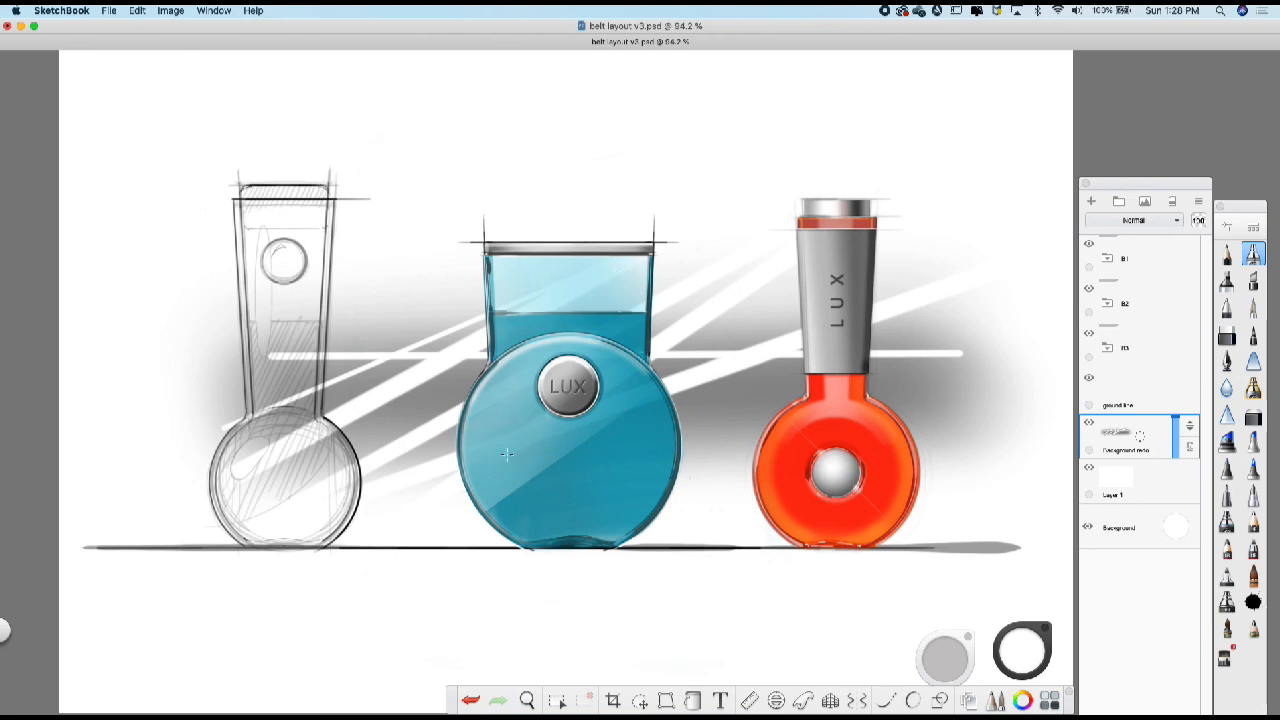